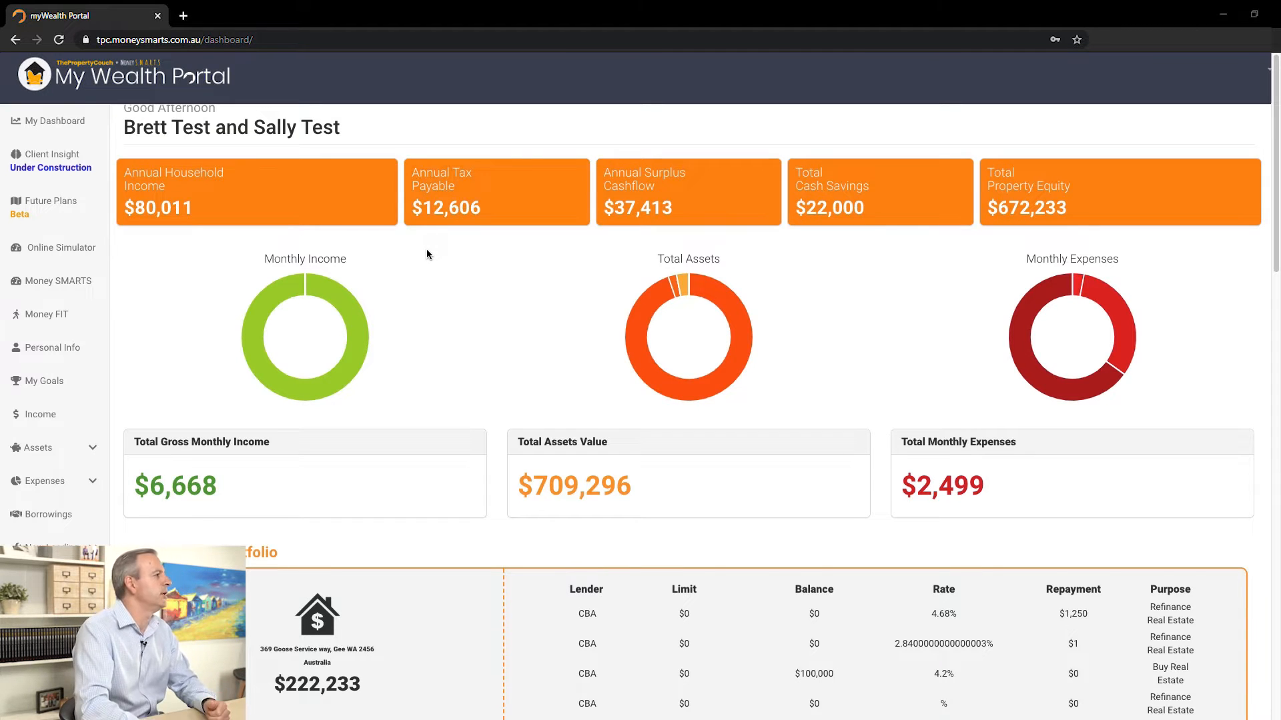
{"action": "mouse_move", "coordinate": [43, 314]}
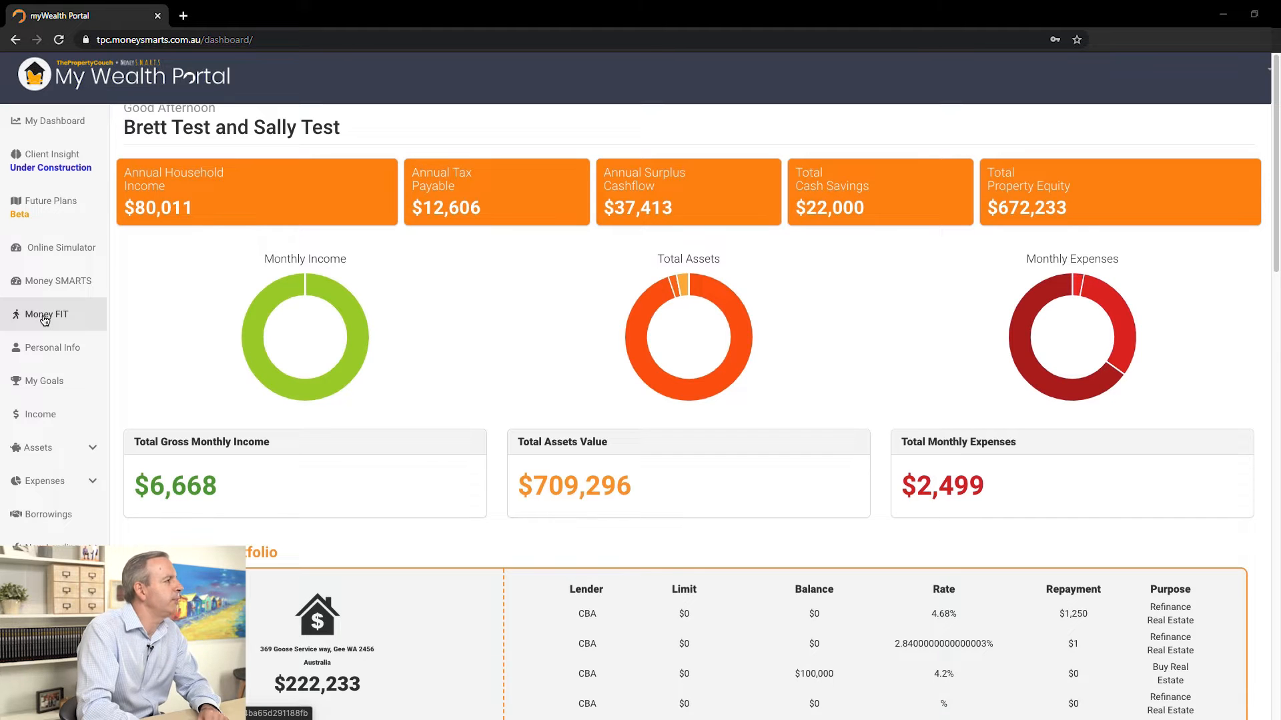
- Open the Money FIT page from the left sidebar
{"action": "left_click", "coordinate": [44, 314]}
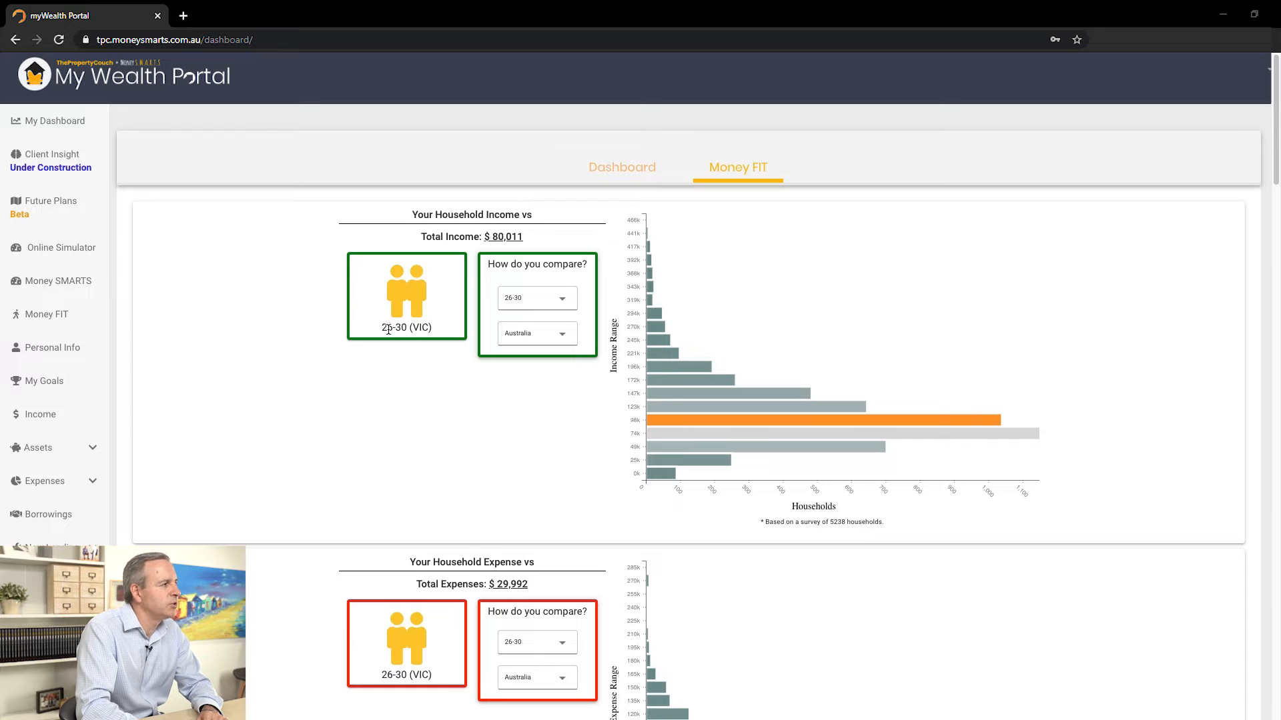
{"action": "mouse_move", "coordinate": [478, 235]}
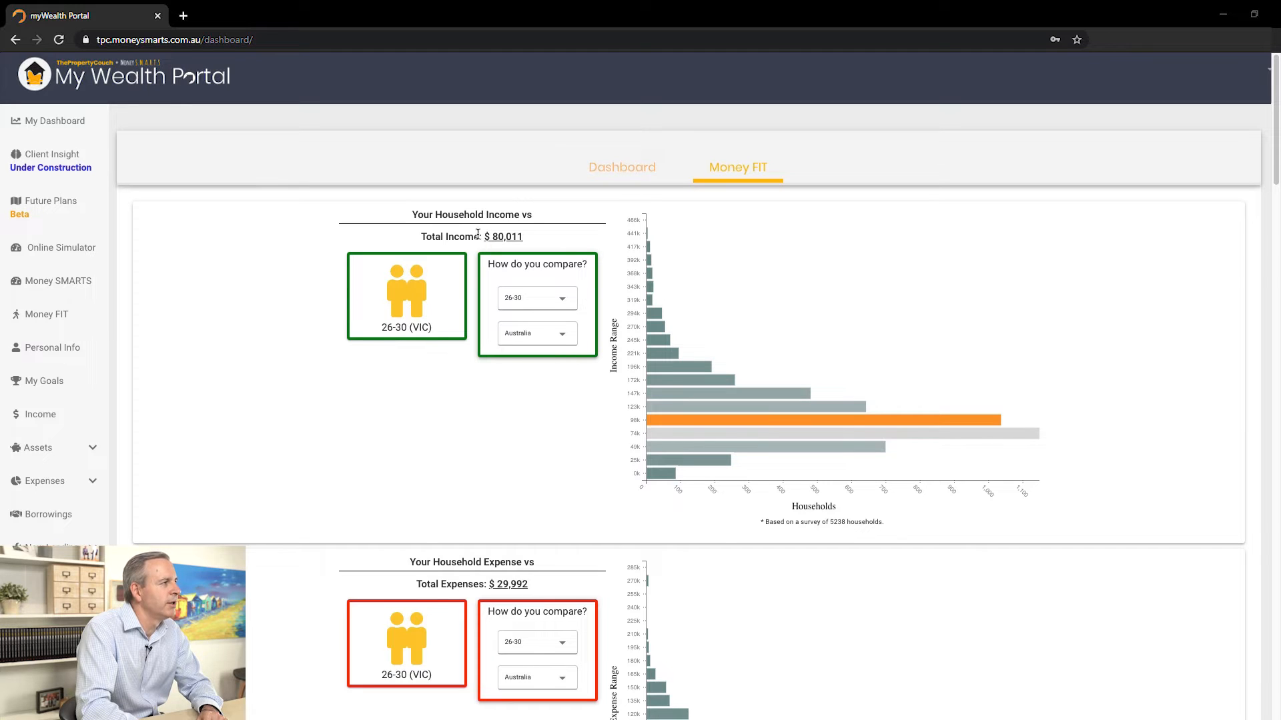
{"action": "mouse_move", "coordinate": [554, 302]}
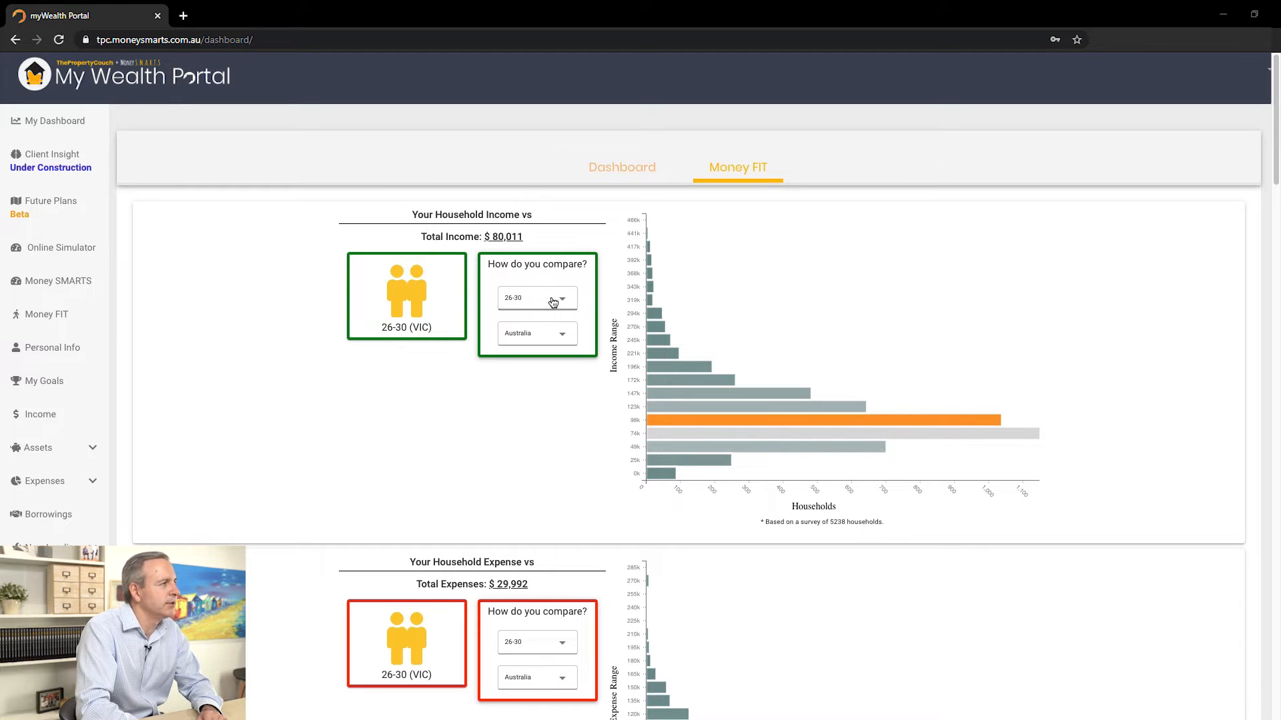
{"action": "mouse_move", "coordinate": [554, 318]}
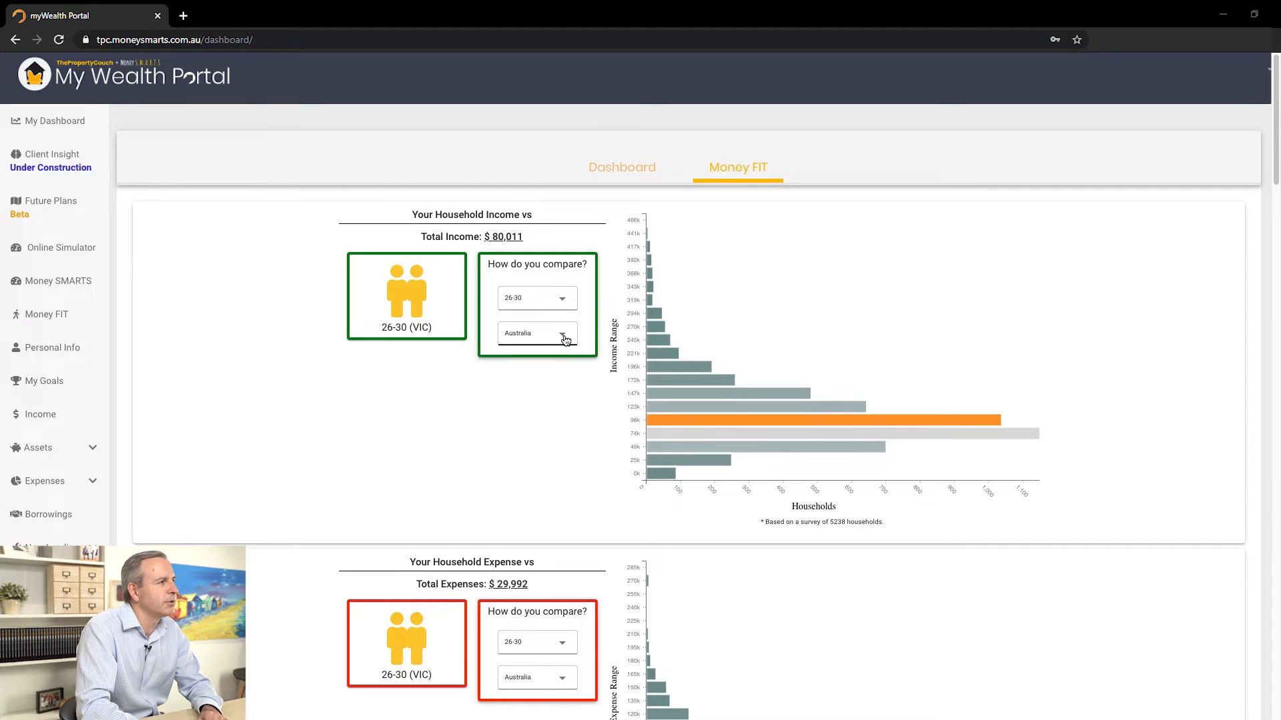
{"action": "mouse_move", "coordinate": [722, 432]}
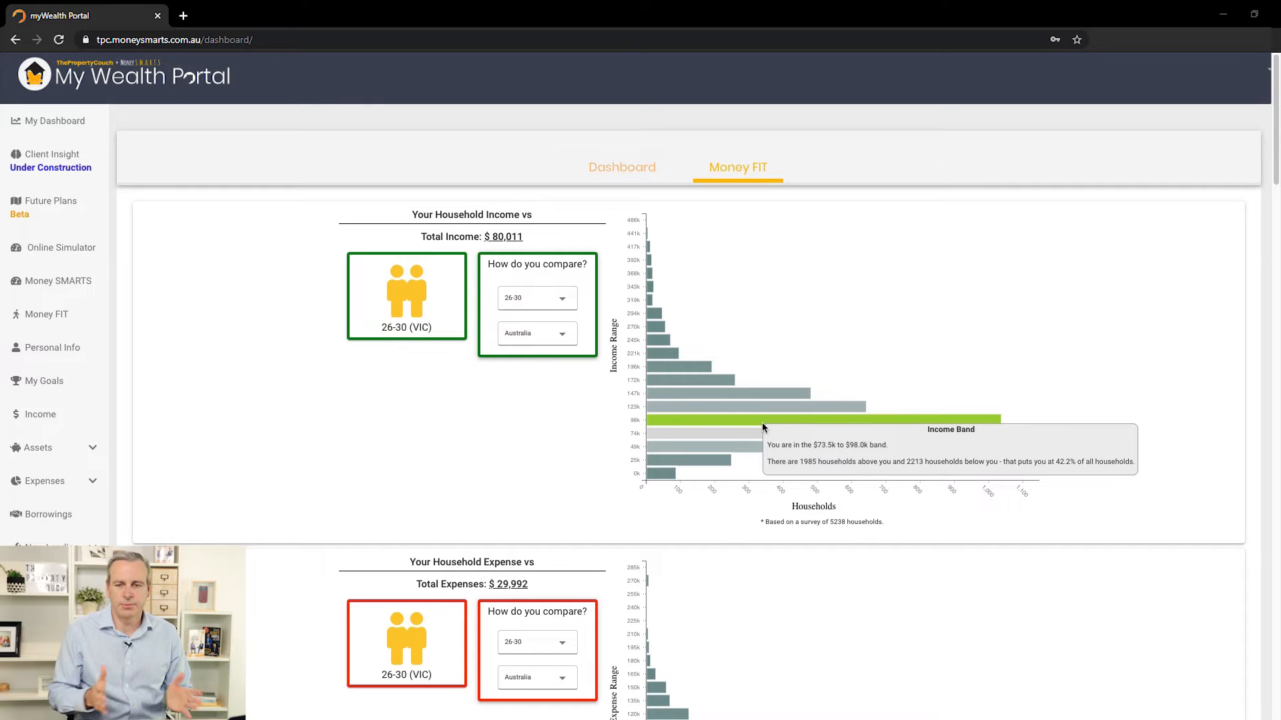
{"action": "mouse_move", "coordinate": [592, 368]}
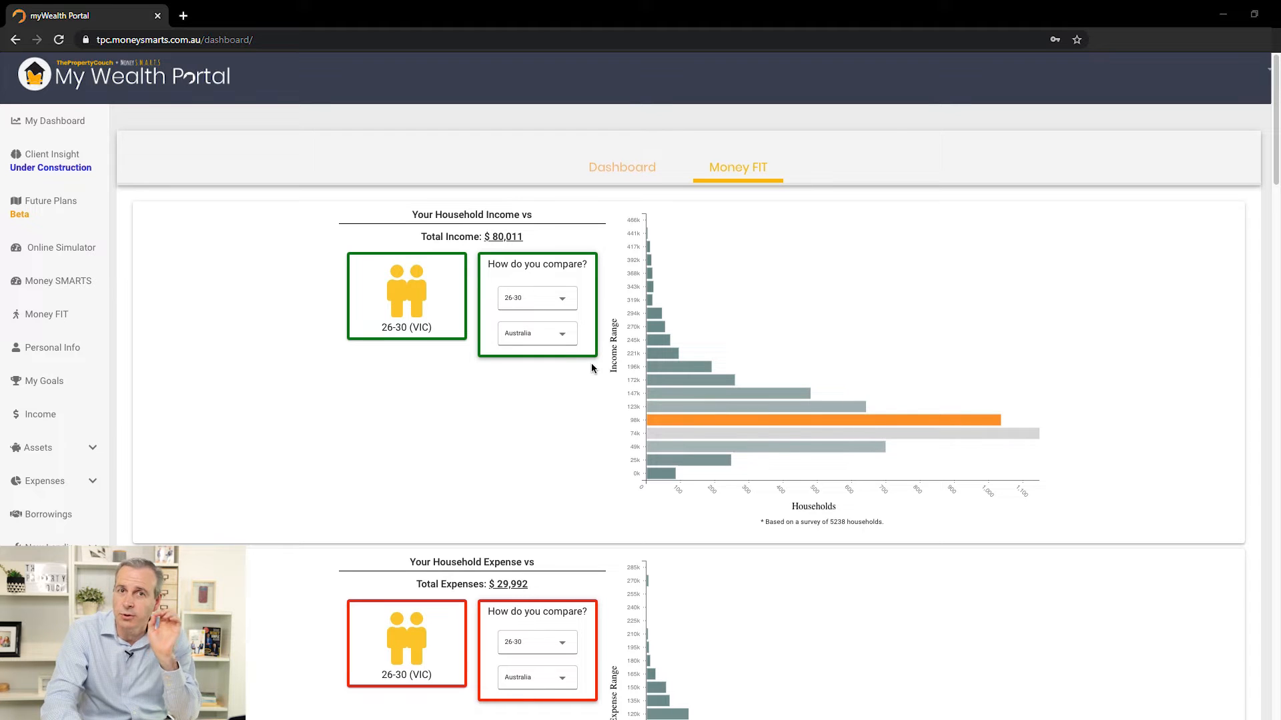
{"action": "mouse_move", "coordinate": [554, 335]}
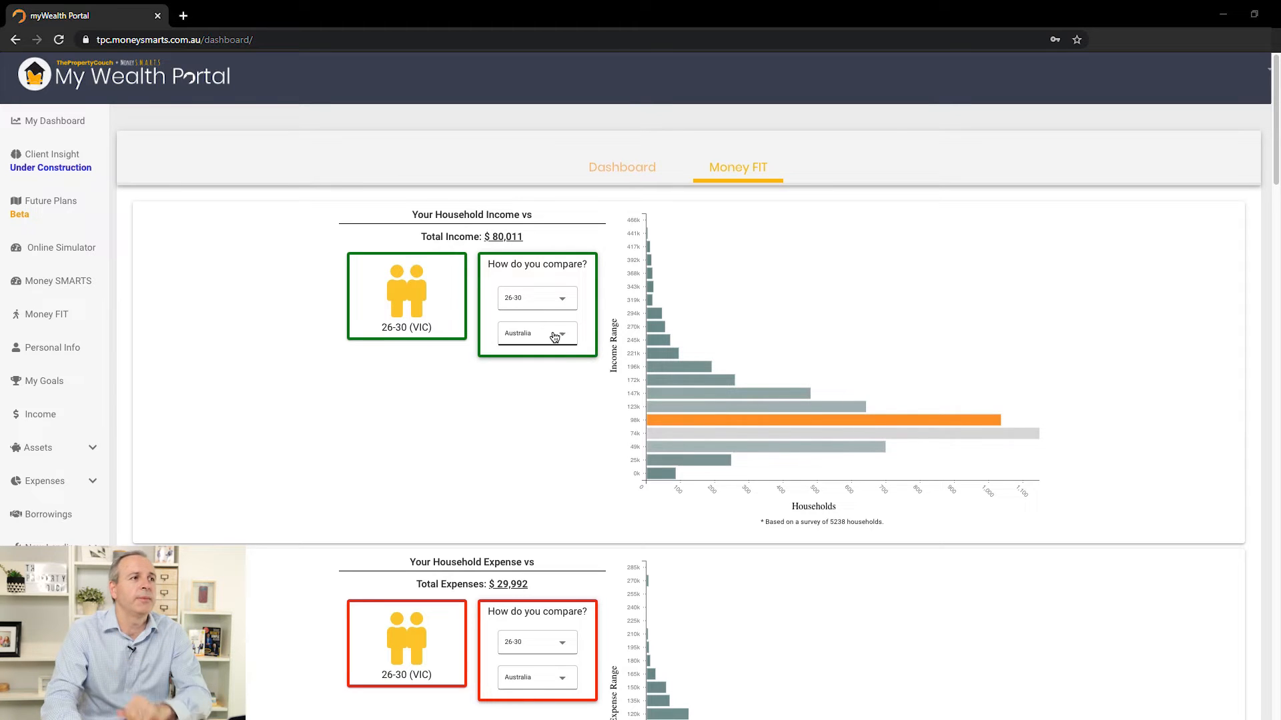
- Set the income comparison to All Ages, keeping Australia as the region
{"action": "left_click", "coordinate": [535, 297]}
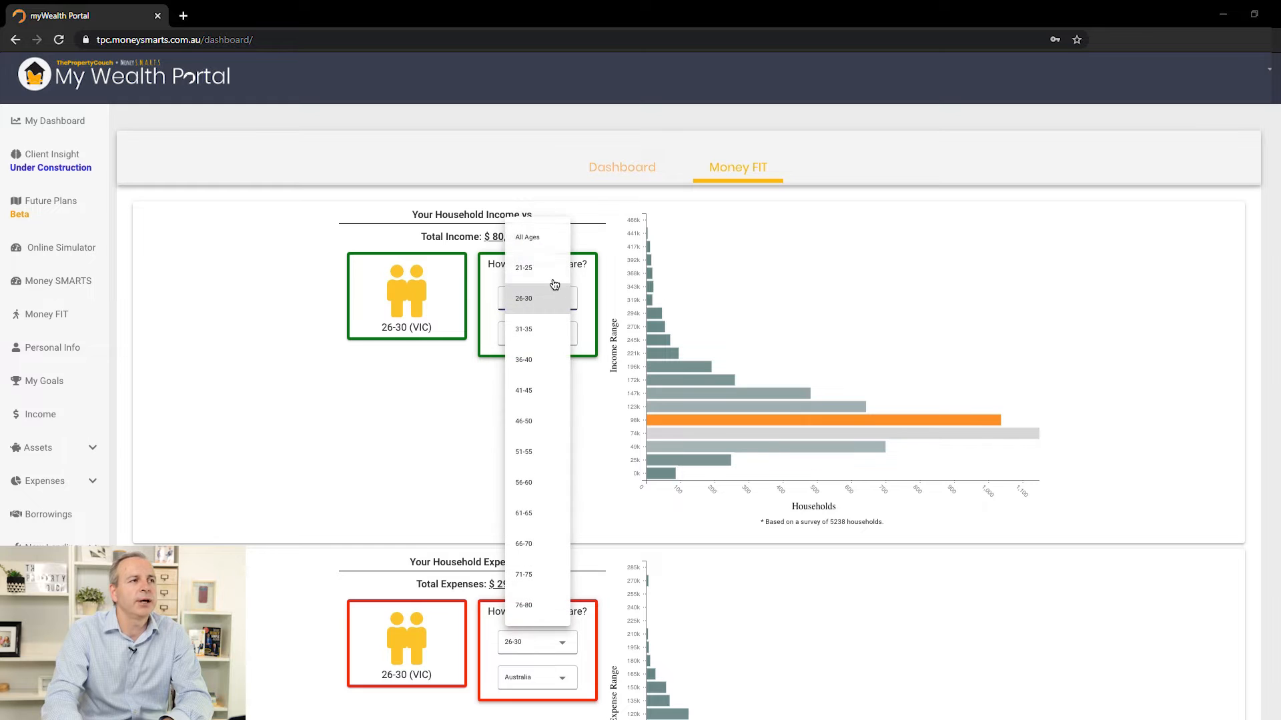
{"action": "left_click", "coordinate": [527, 236]}
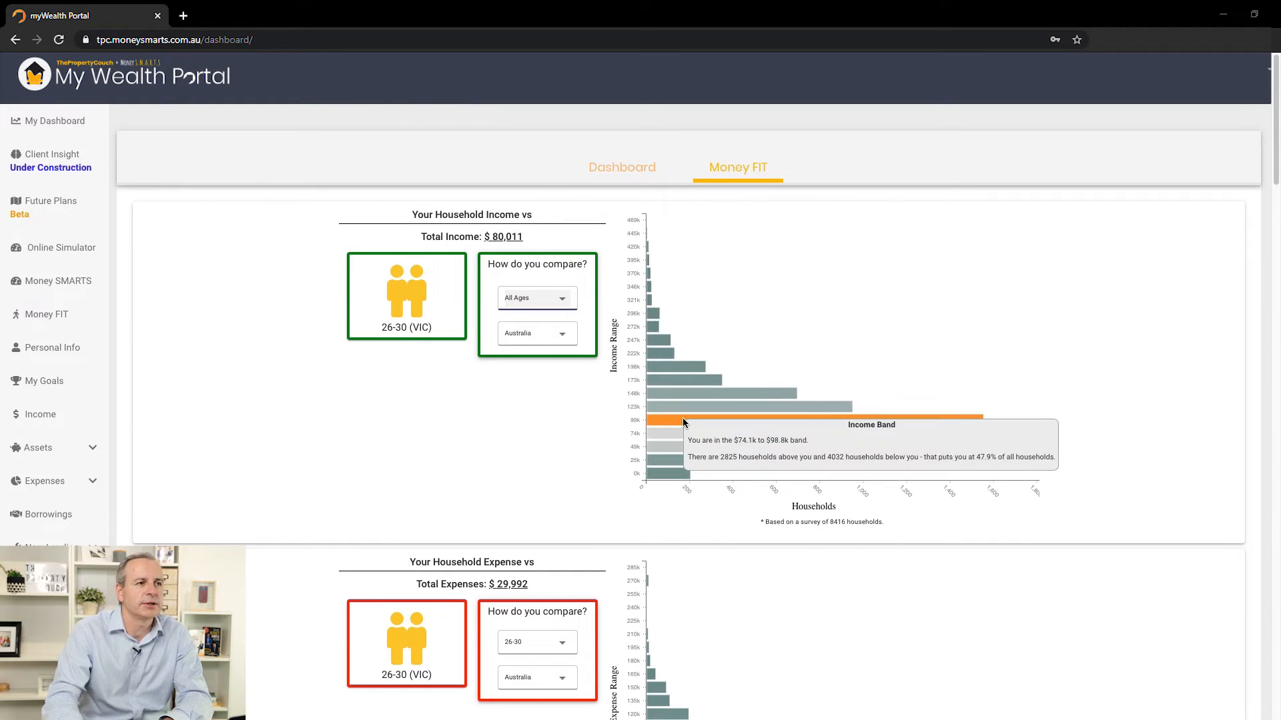
{"action": "mouse_move", "coordinate": [670, 419]}
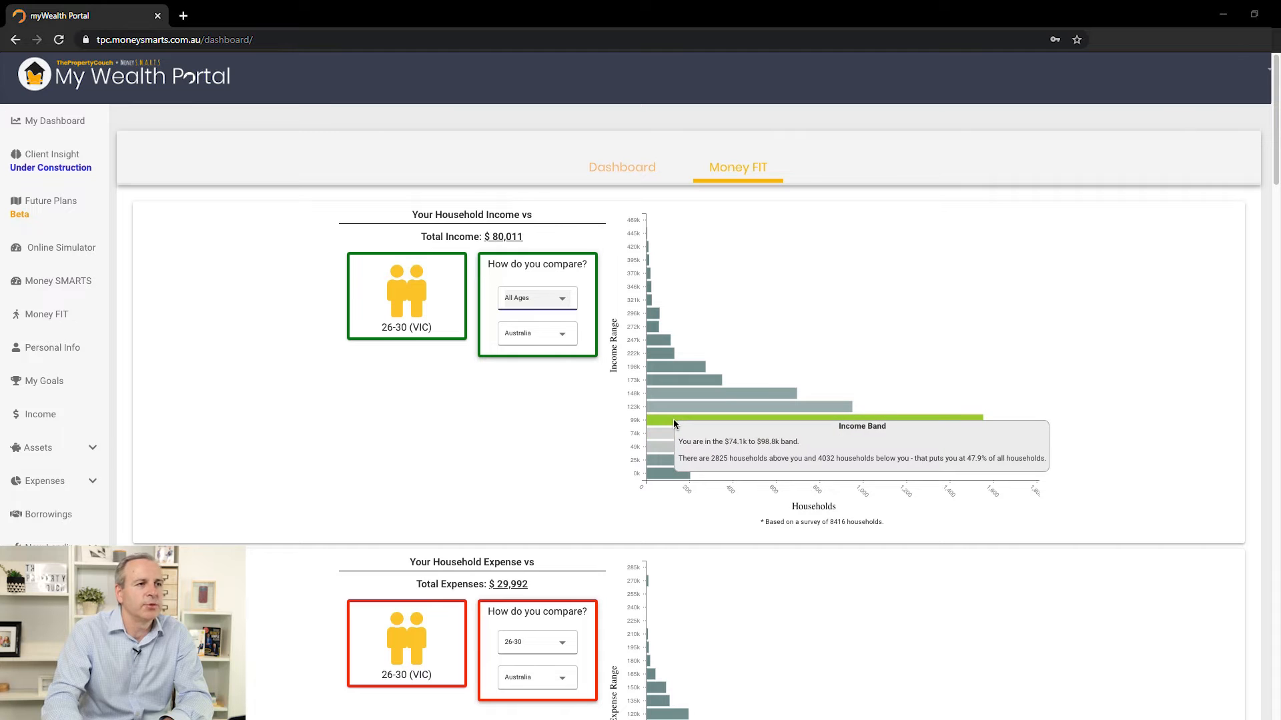
{"action": "mouse_move", "coordinate": [600, 376]}
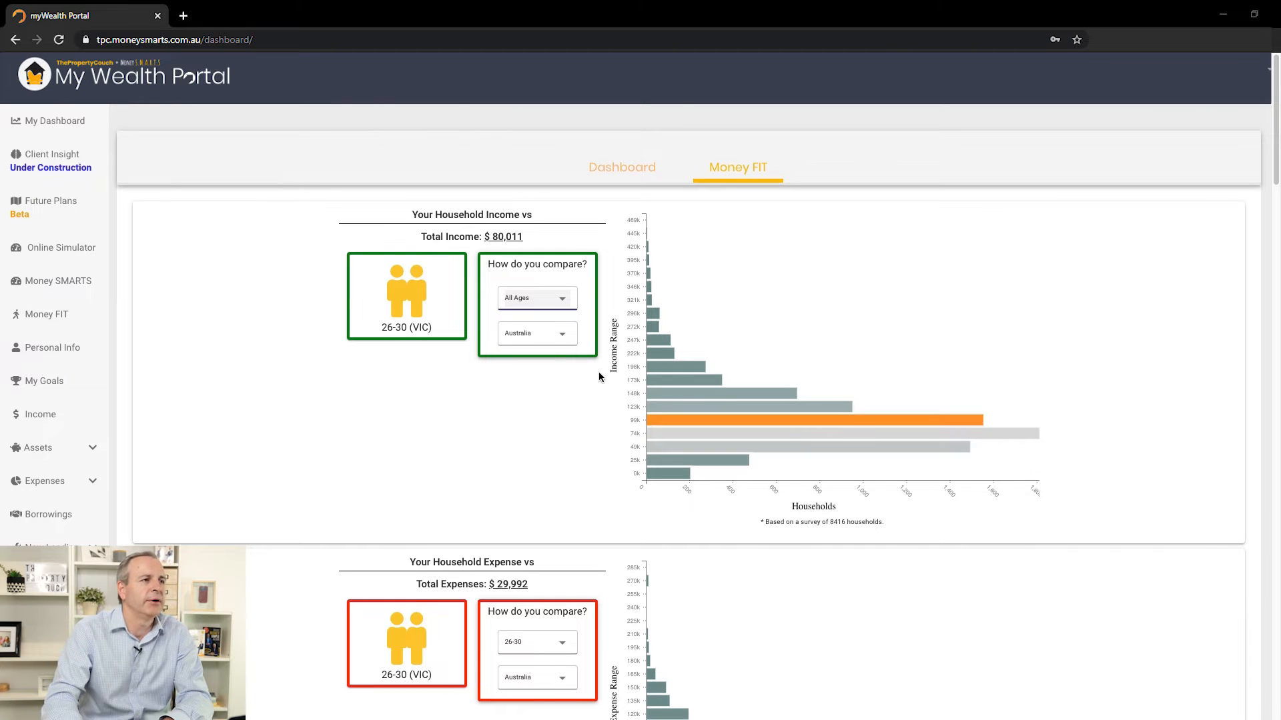
{"action": "left_click", "coordinate": [535, 334]}
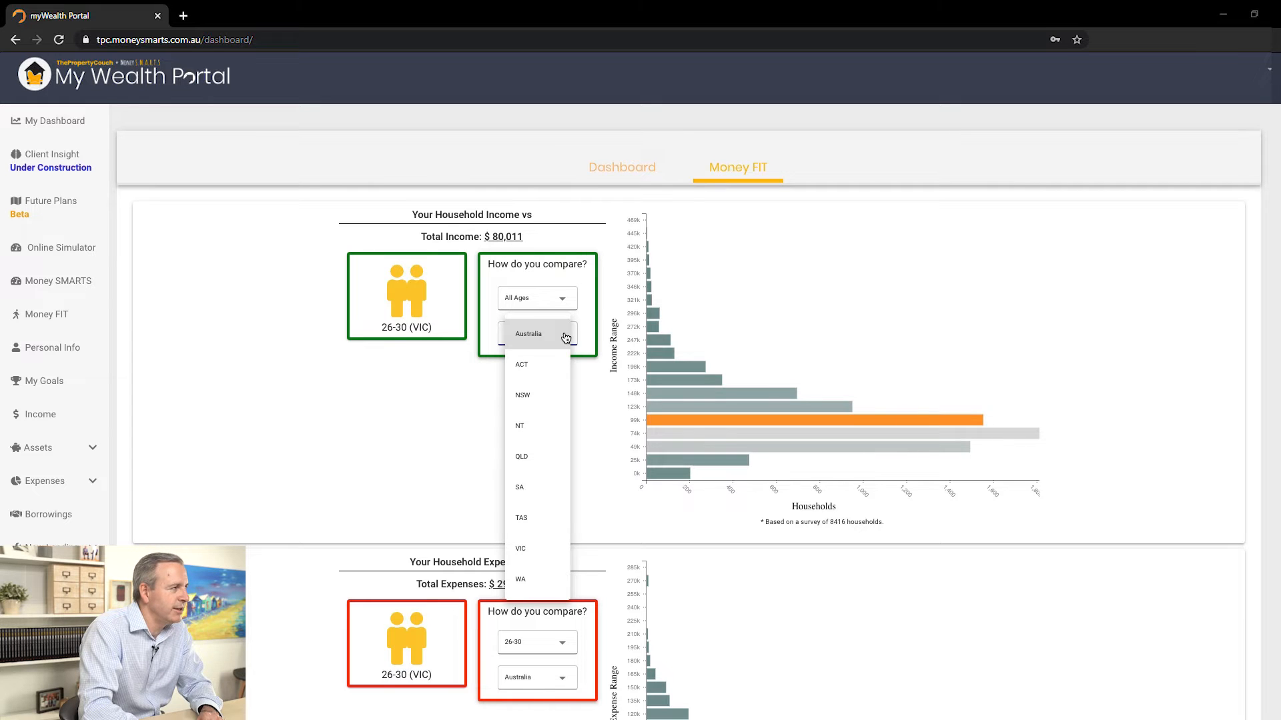
{"action": "left_click", "coordinate": [528, 334]}
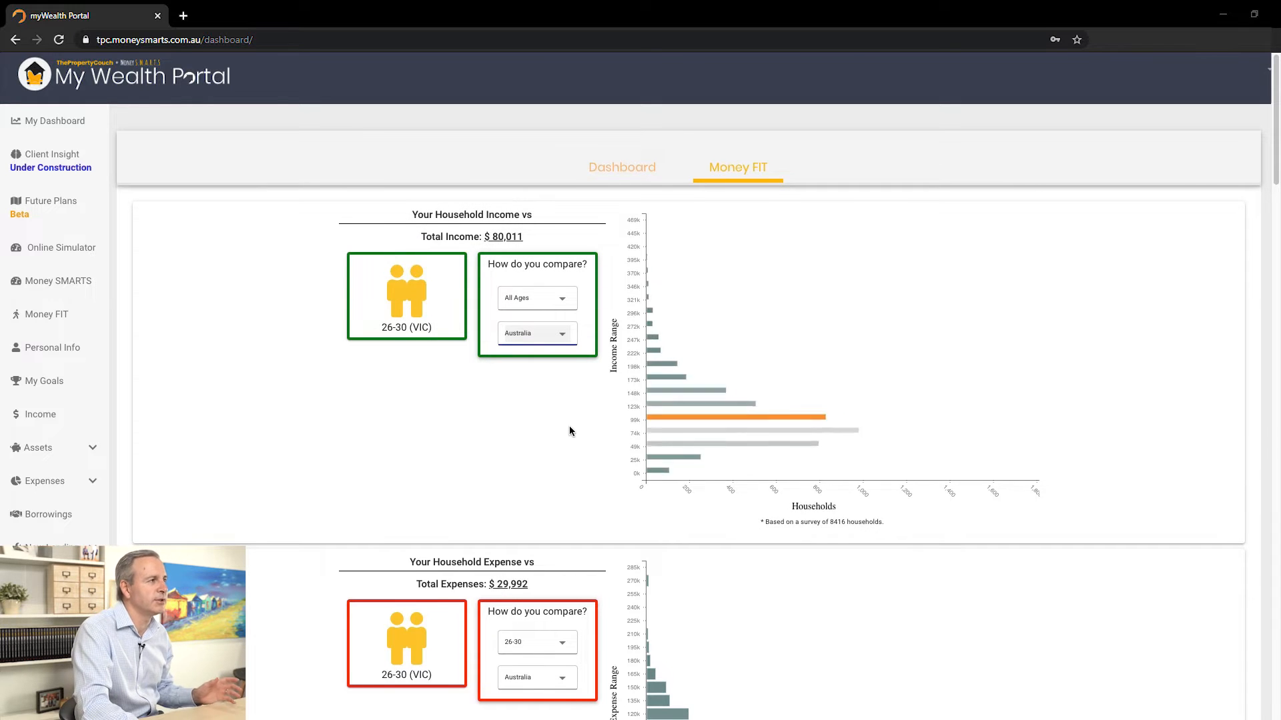
- Scroll down to the household expense card showing $29,992 in the 31k band
{"action": "scroll", "scroll_direction": "down", "scroll_amount": 3}
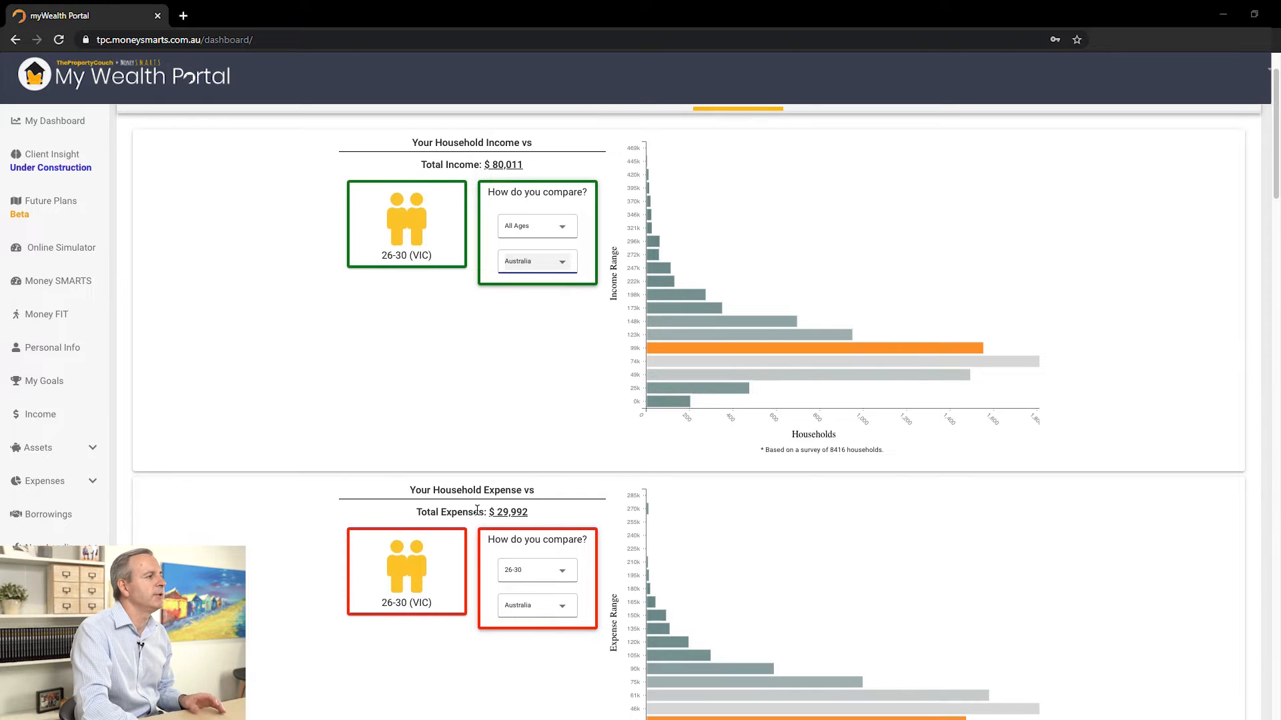
{"action": "scroll", "scroll_direction": "down", "scroll_amount": 3}
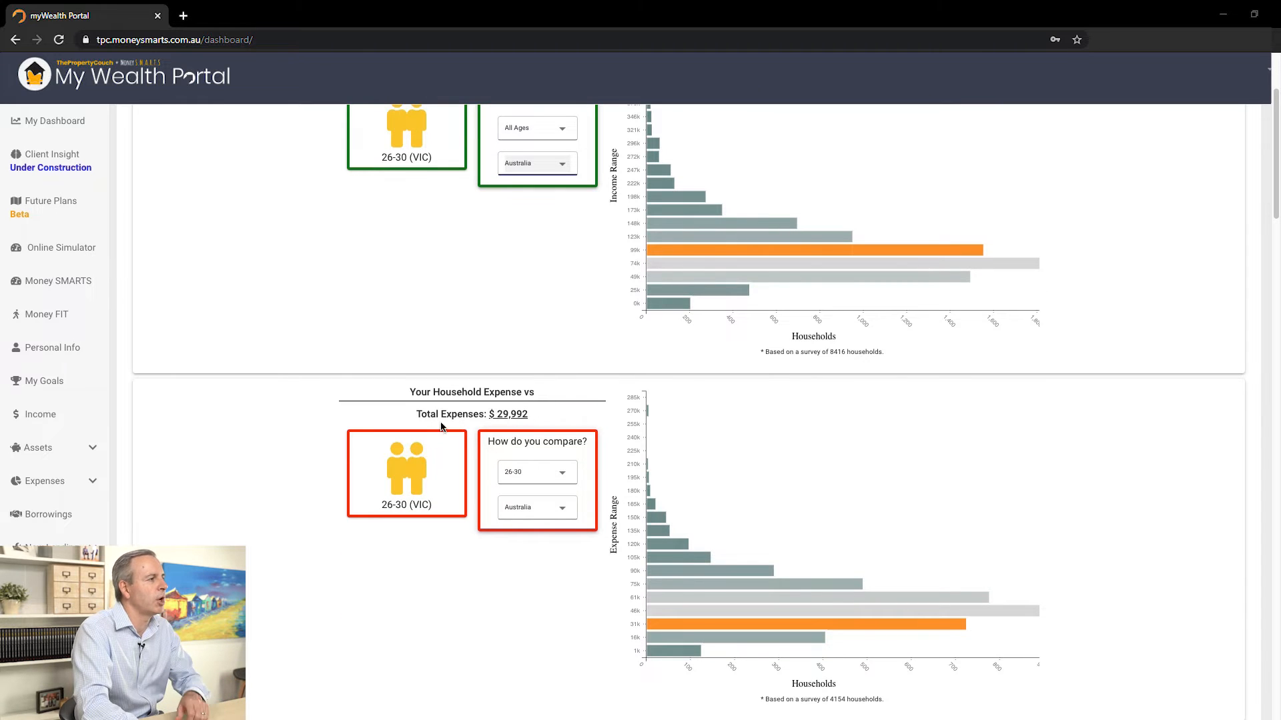
{"action": "scroll", "scroll_direction": "down", "scroll_amount": 3}
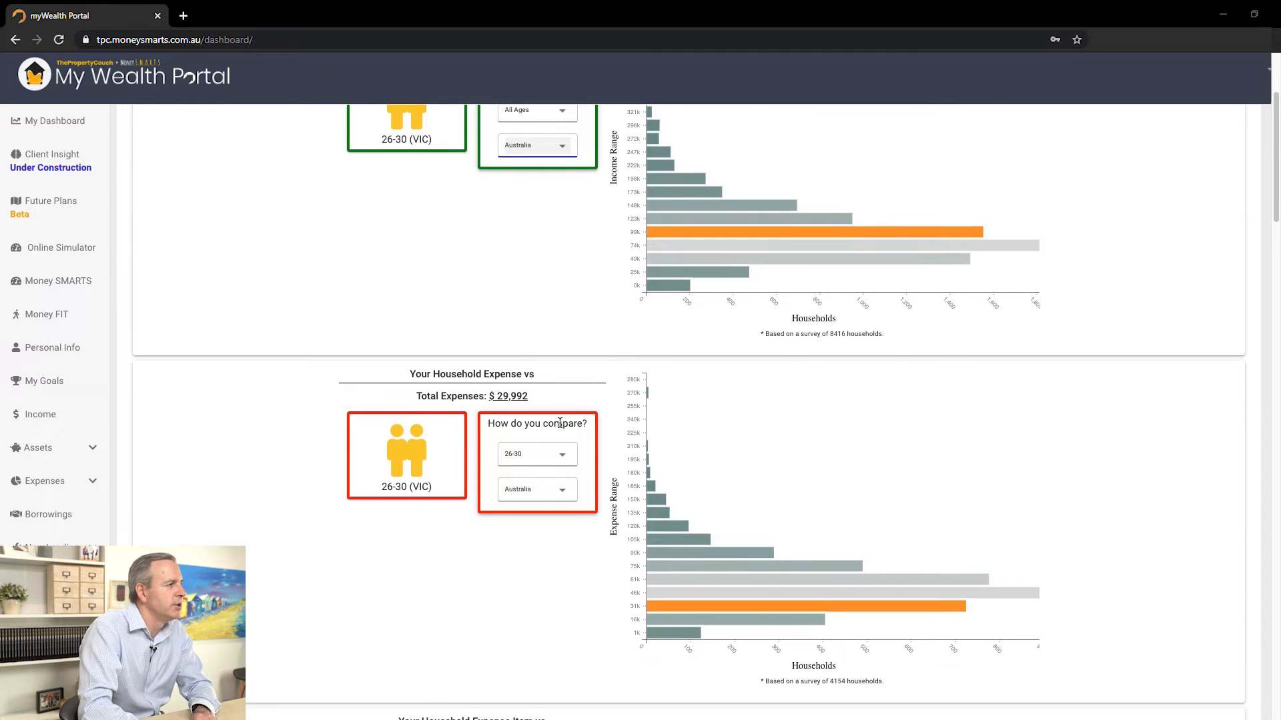
{"action": "scroll", "scroll_direction": "down", "scroll_amount": 3}
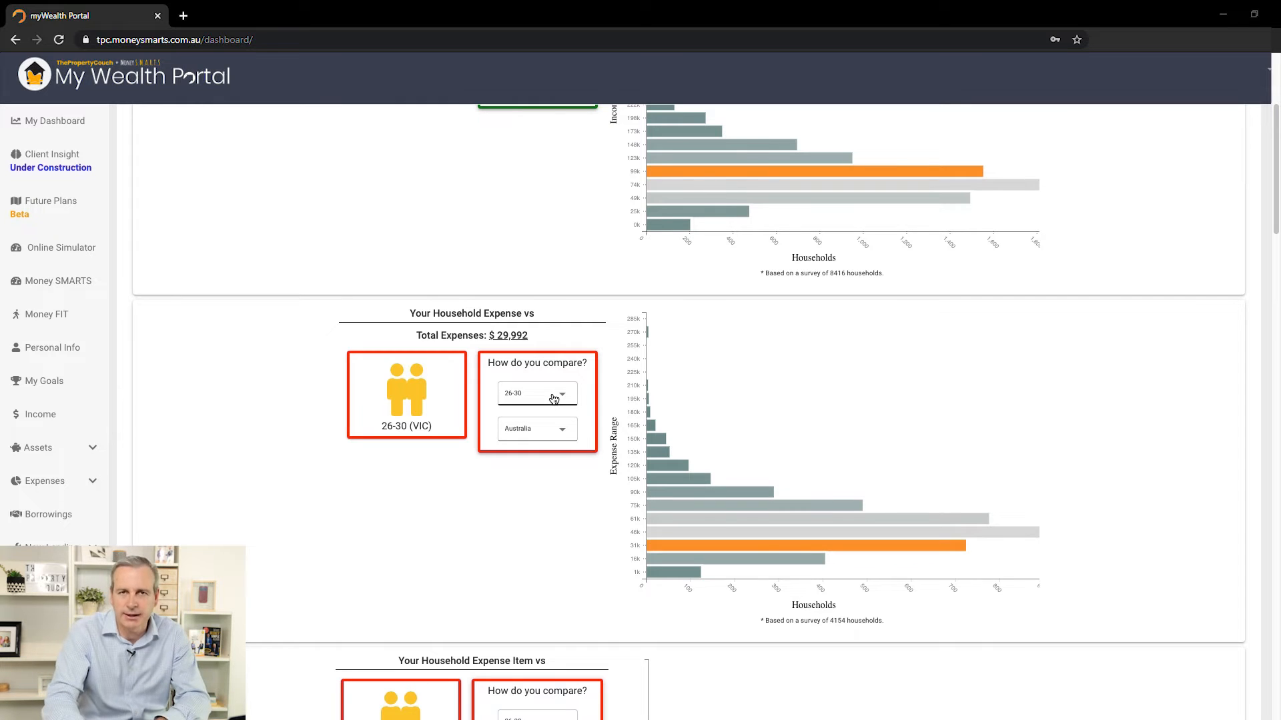
{"action": "mouse_move", "coordinate": [625, 512]}
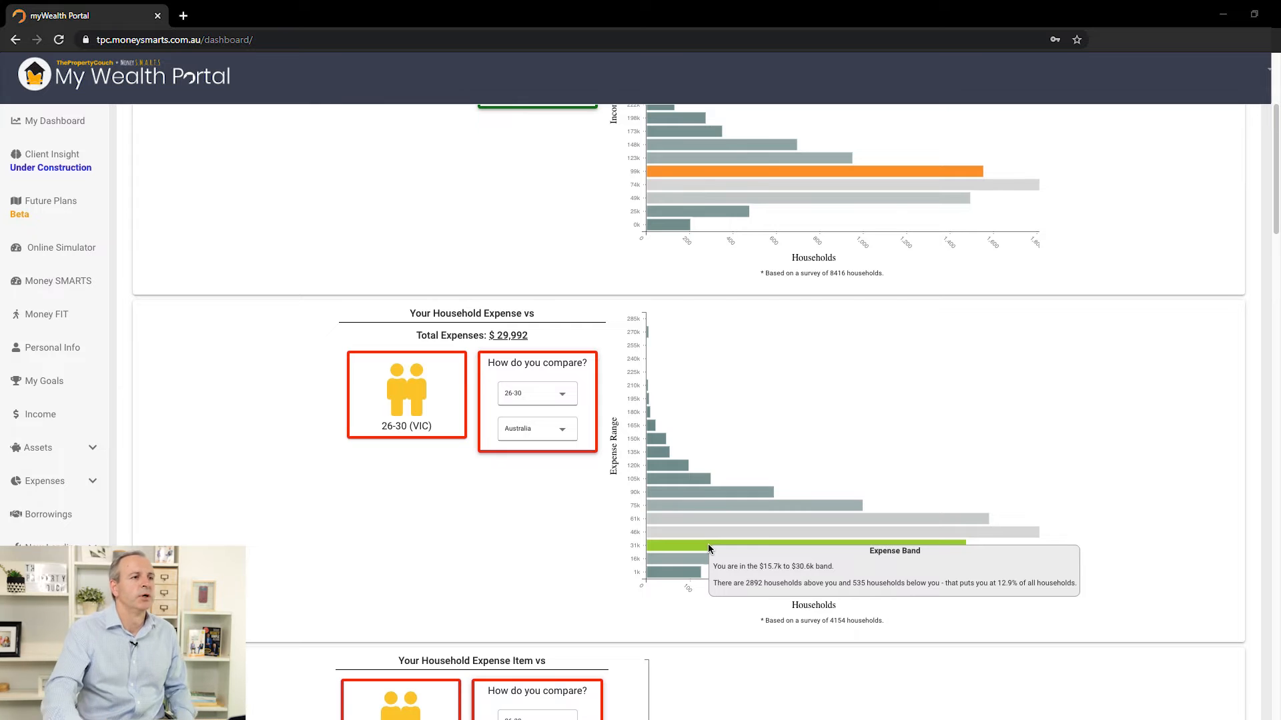
- Chart Groceries and Non-alcoholic Beverages spending against 26-30 households in Australia
{"action": "scroll", "scroll_direction": "down", "scroll_amount": 3}
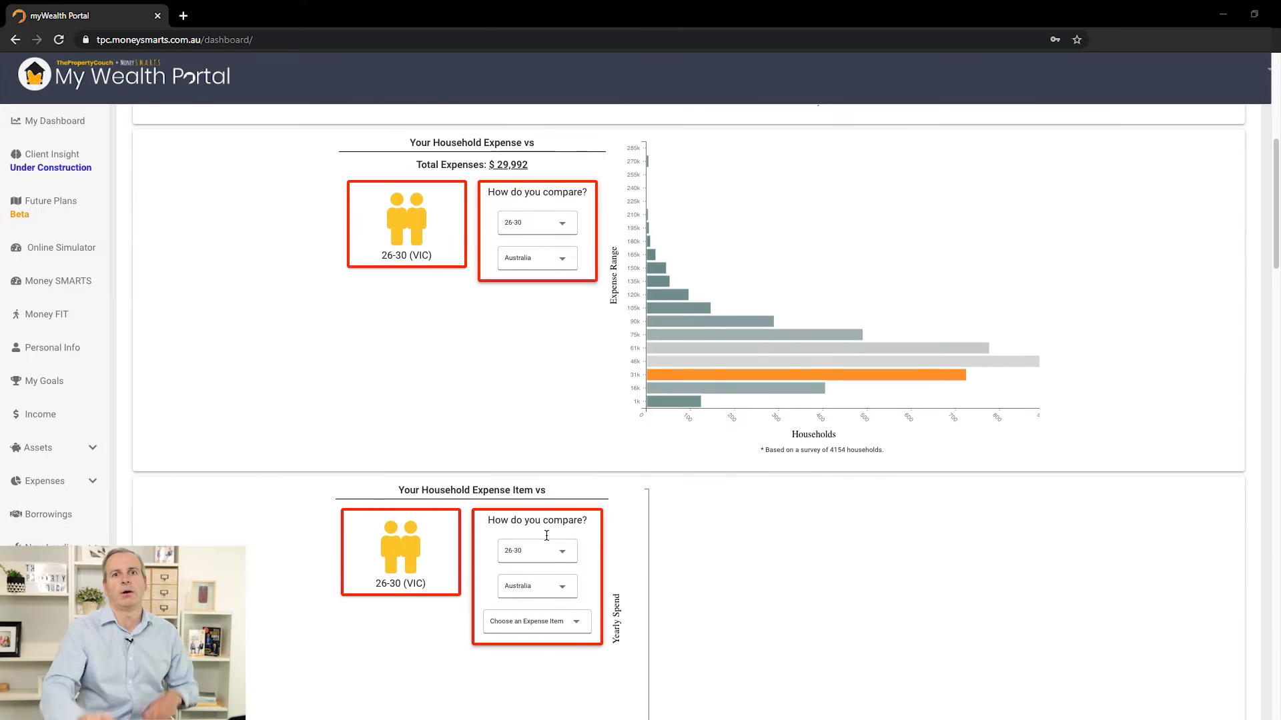
{"action": "mouse_move", "coordinate": [546, 539]}
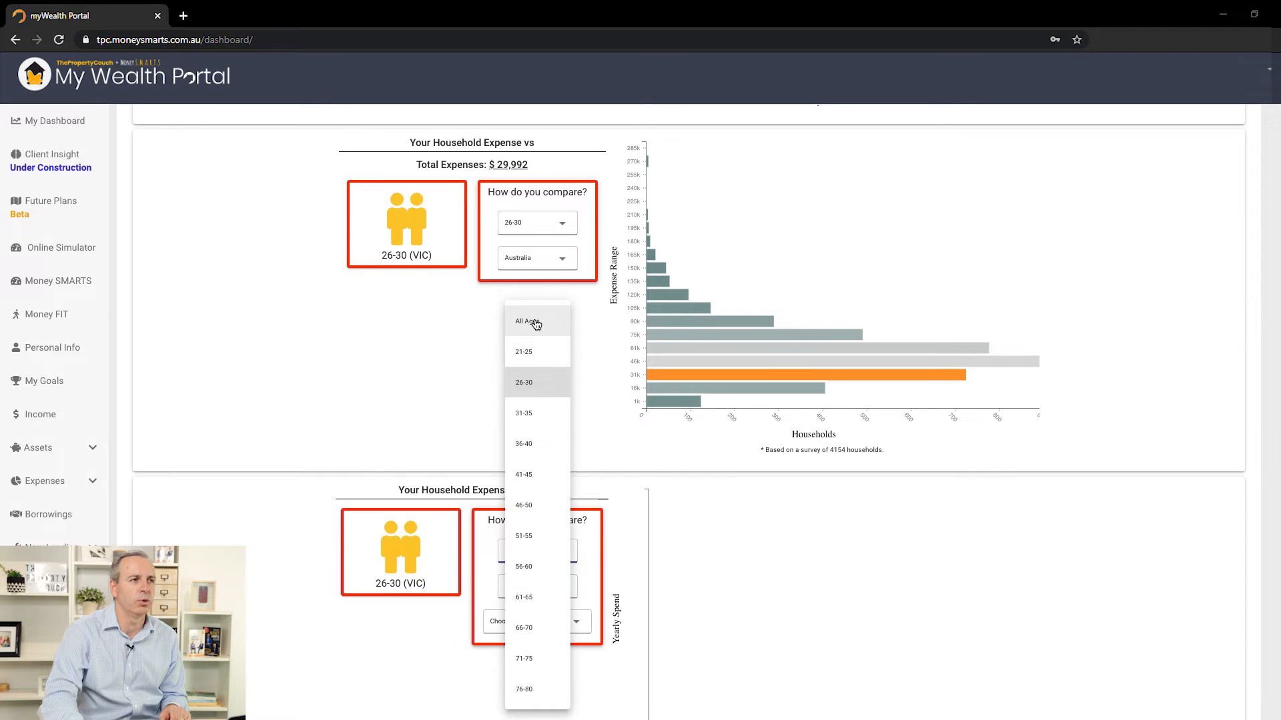
{"action": "left_click", "coordinate": [525, 321]}
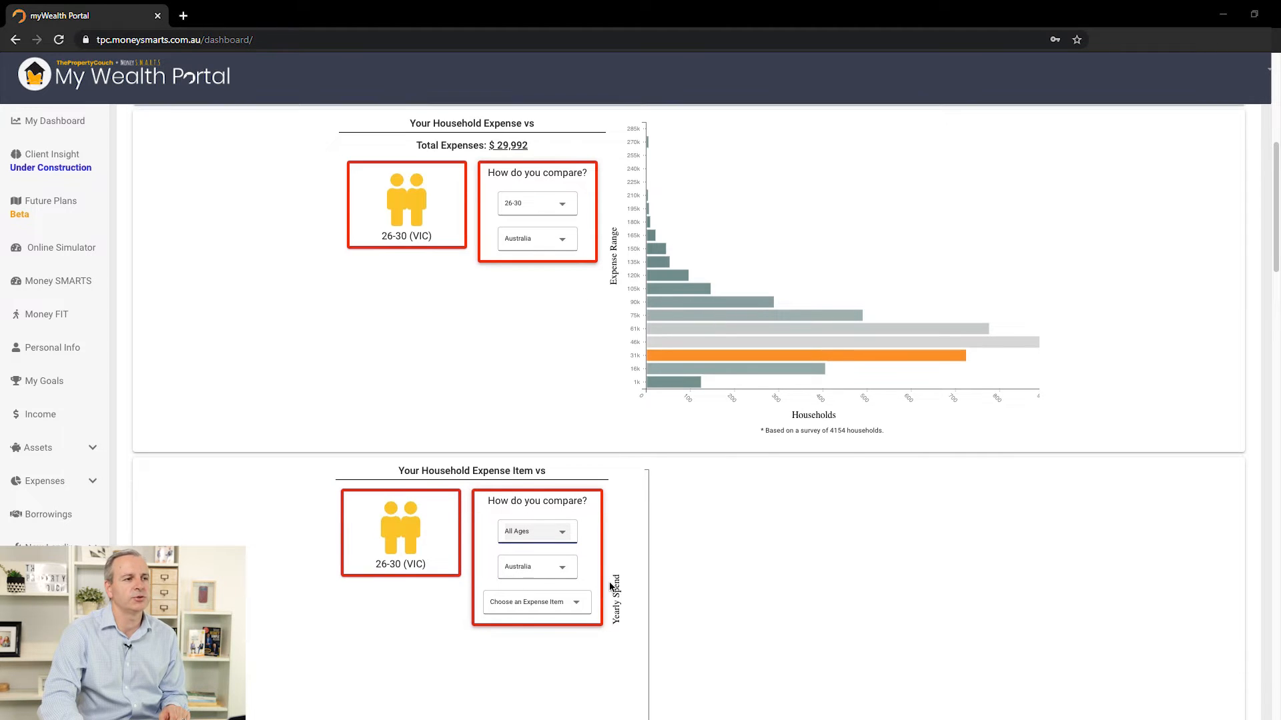
{"action": "left_click", "coordinate": [535, 602]}
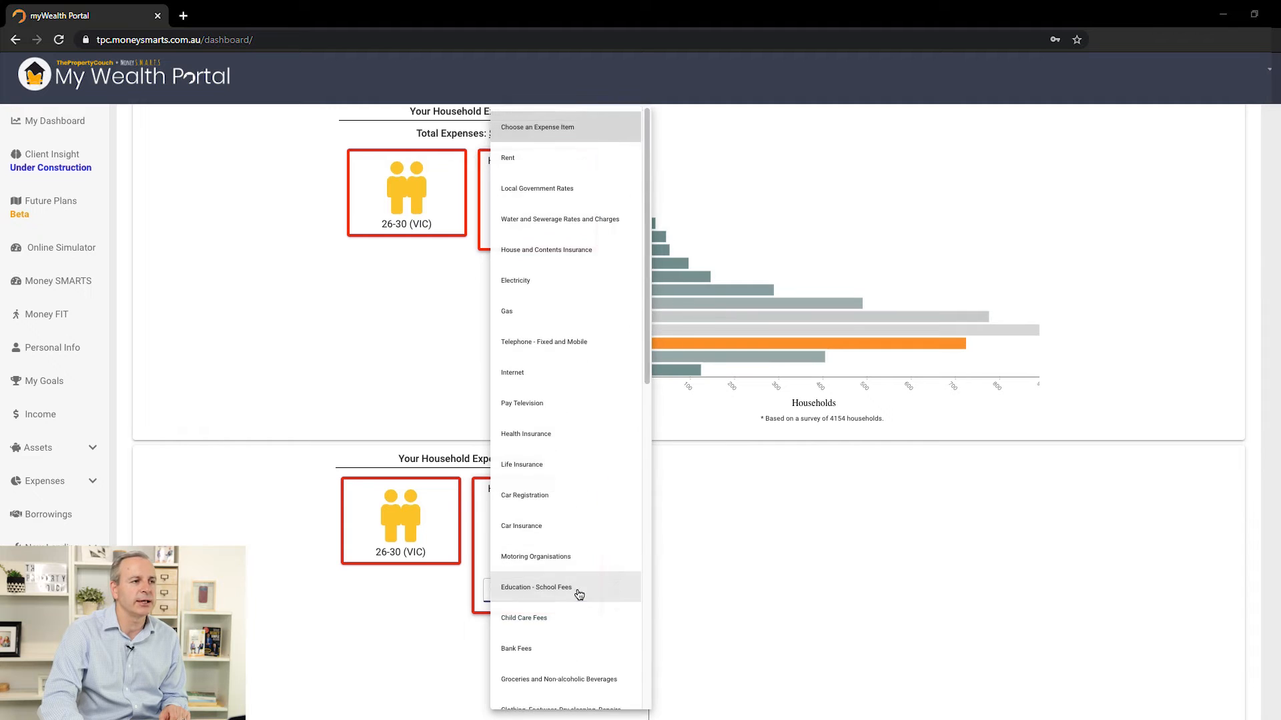
{"action": "scroll", "scroll_direction": "down", "scroll_amount": 3}
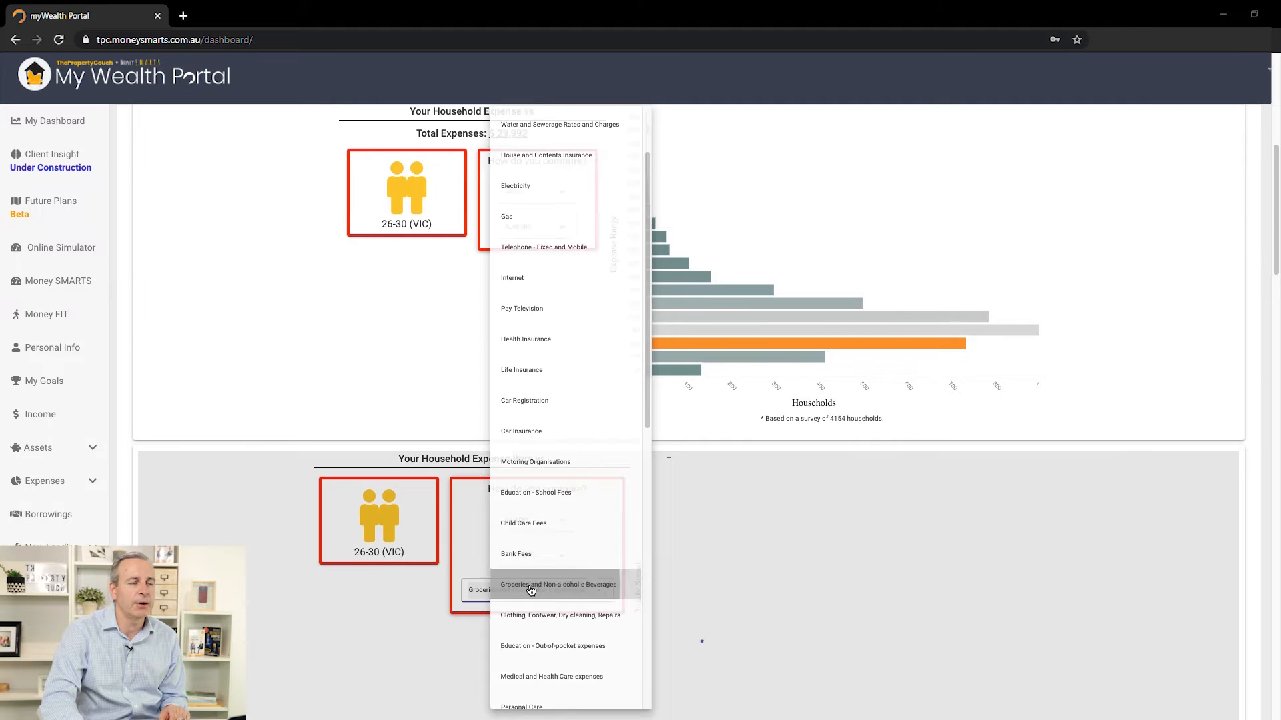
{"action": "left_click", "coordinate": [557, 585]}
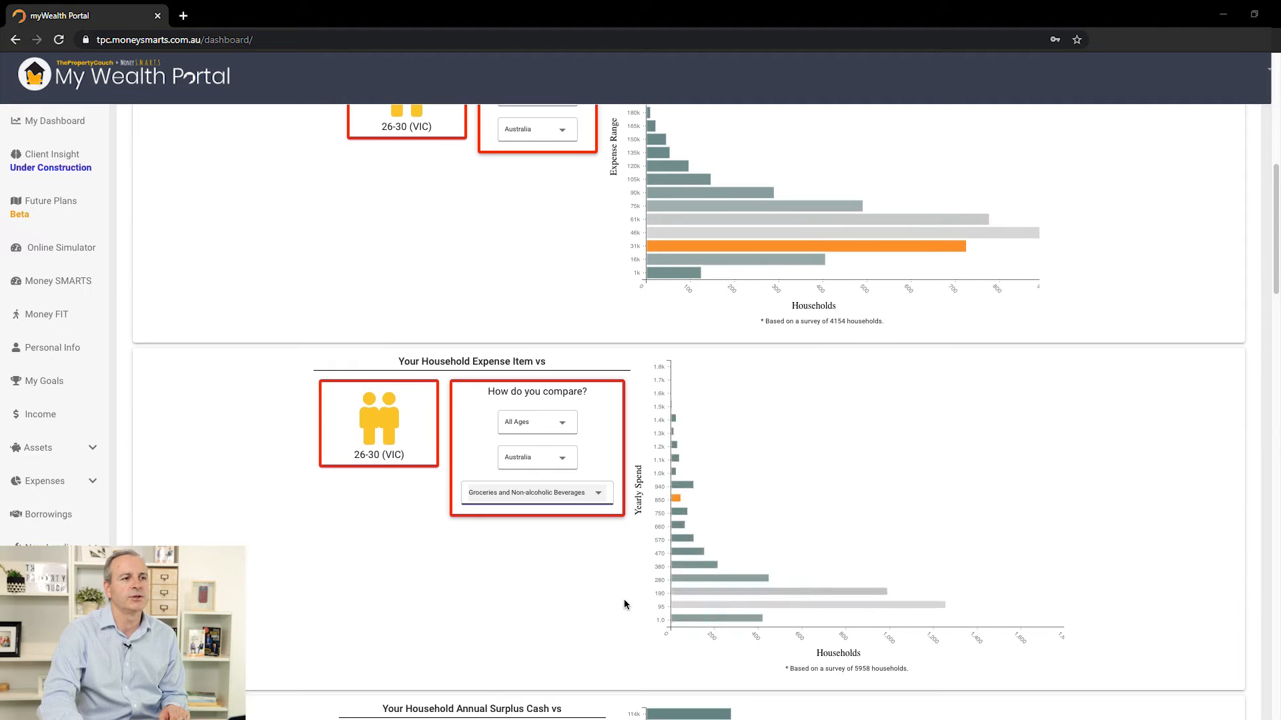
{"action": "mouse_move", "coordinate": [677, 502]}
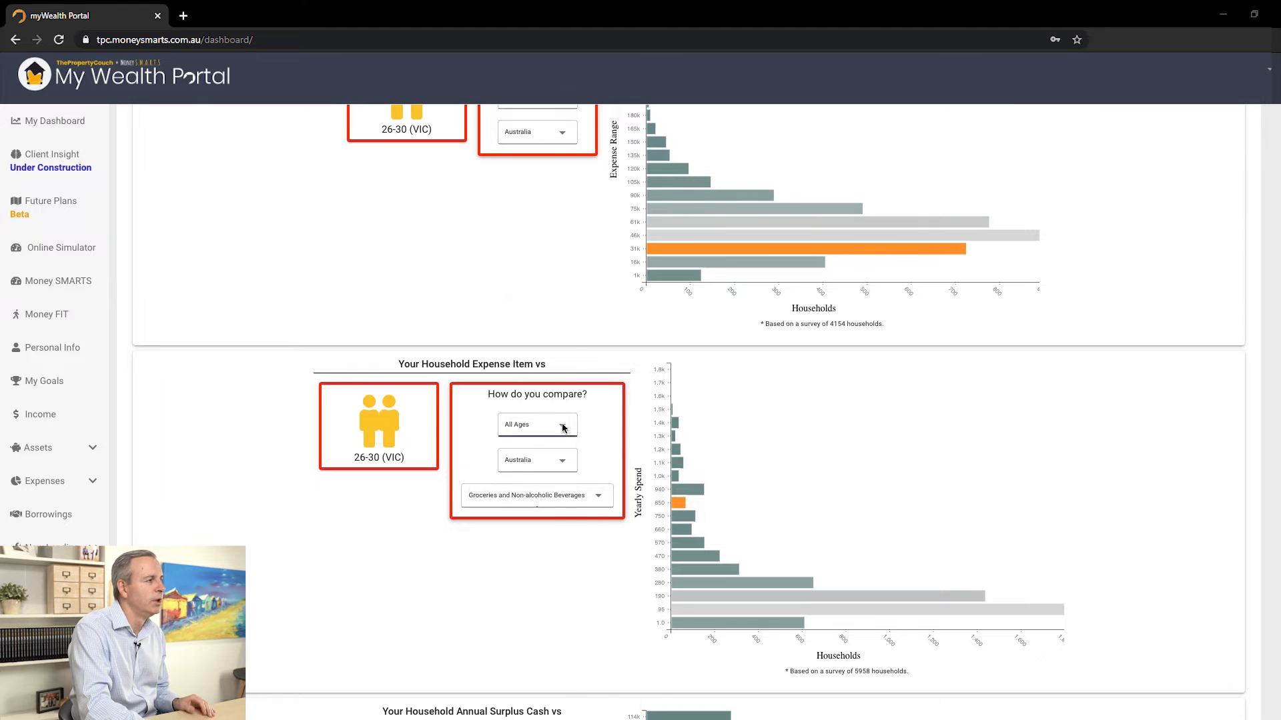
{"action": "left_click", "coordinate": [536, 425]}
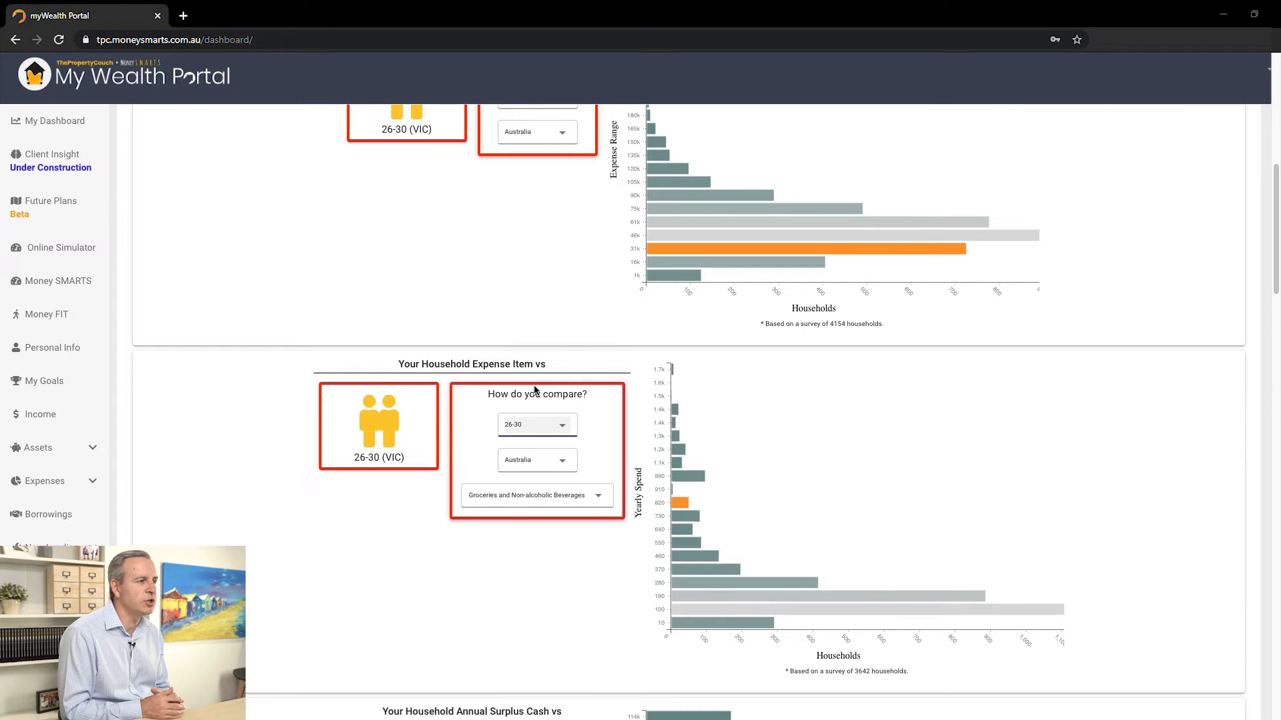
{"action": "mouse_move", "coordinate": [680, 503]}
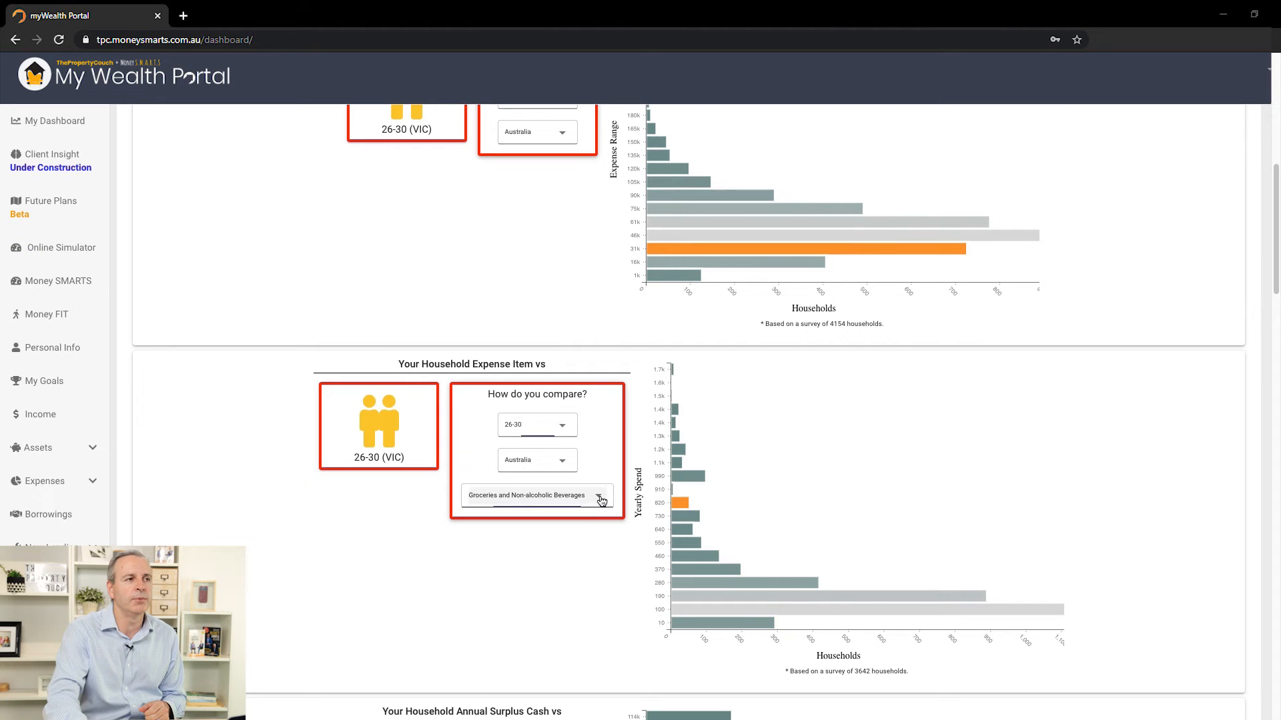
- Switch the expense item to Electricity and the location to VIC
{"action": "left_click", "coordinate": [601, 499]}
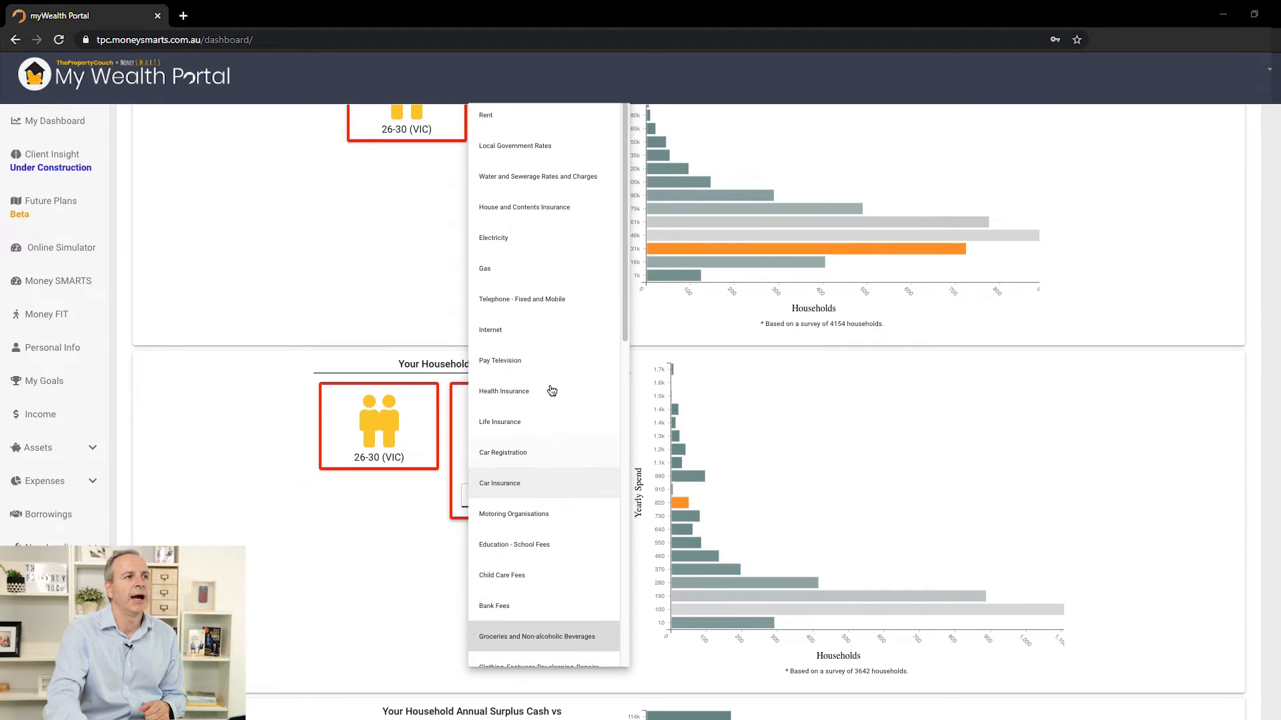
{"action": "left_click", "coordinate": [494, 237]}
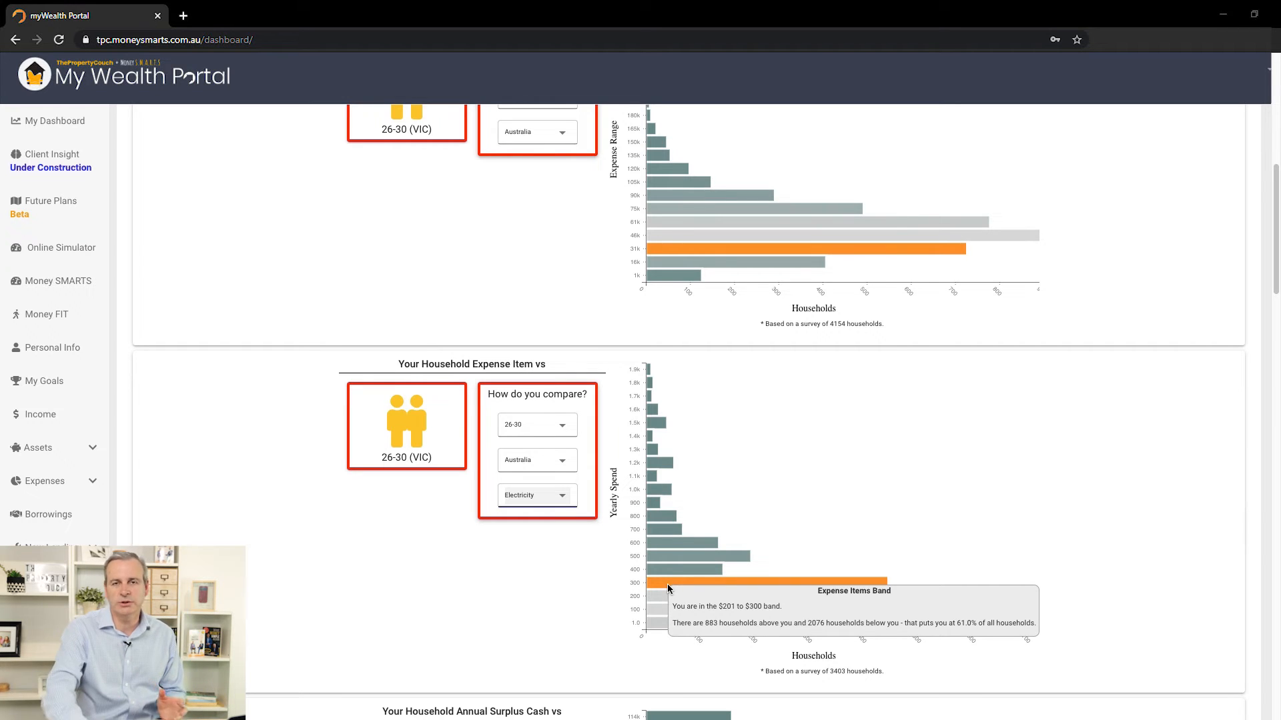
{"action": "mouse_move", "coordinate": [571, 450]}
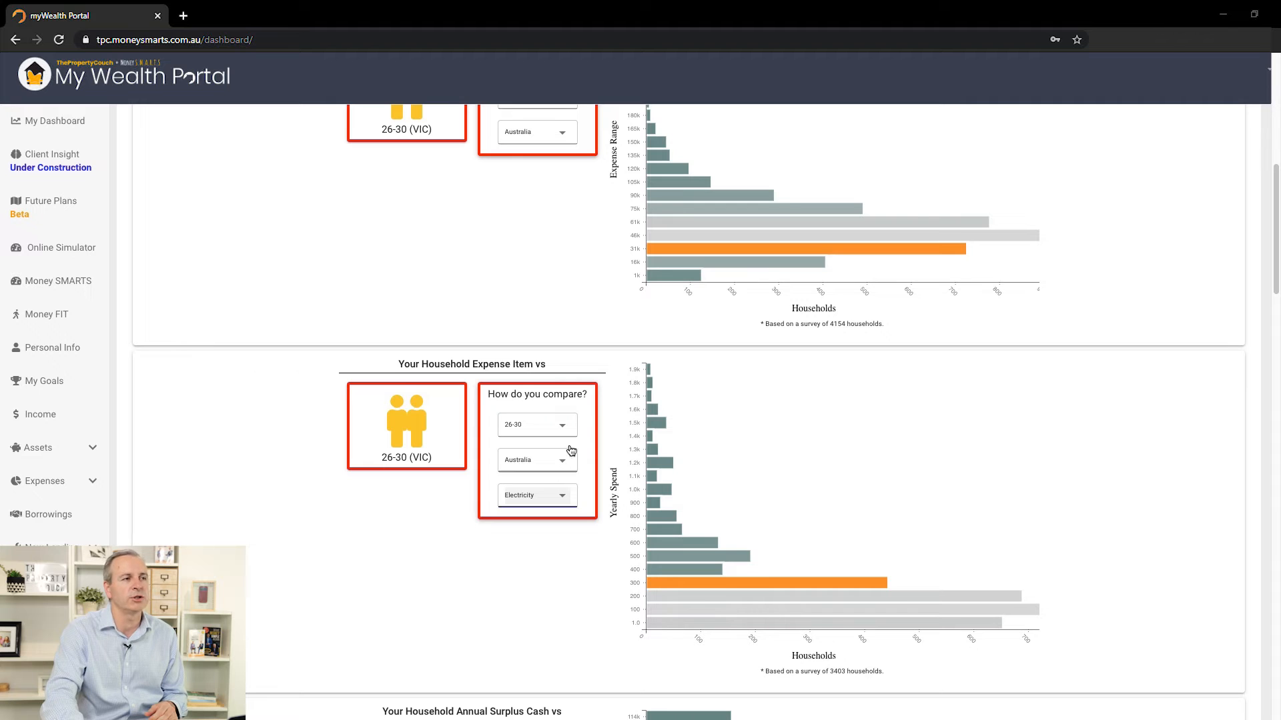
{"action": "left_click", "coordinate": [536, 459]}
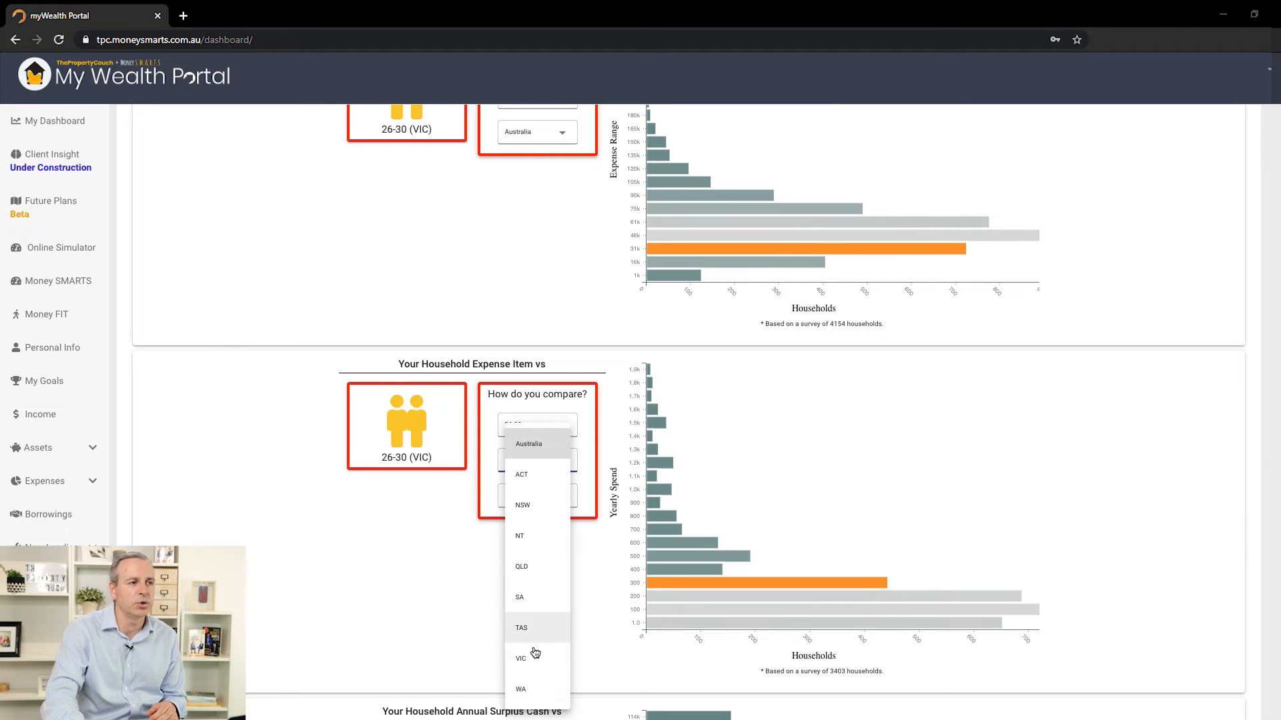
{"action": "left_click", "coordinate": [520, 658]}
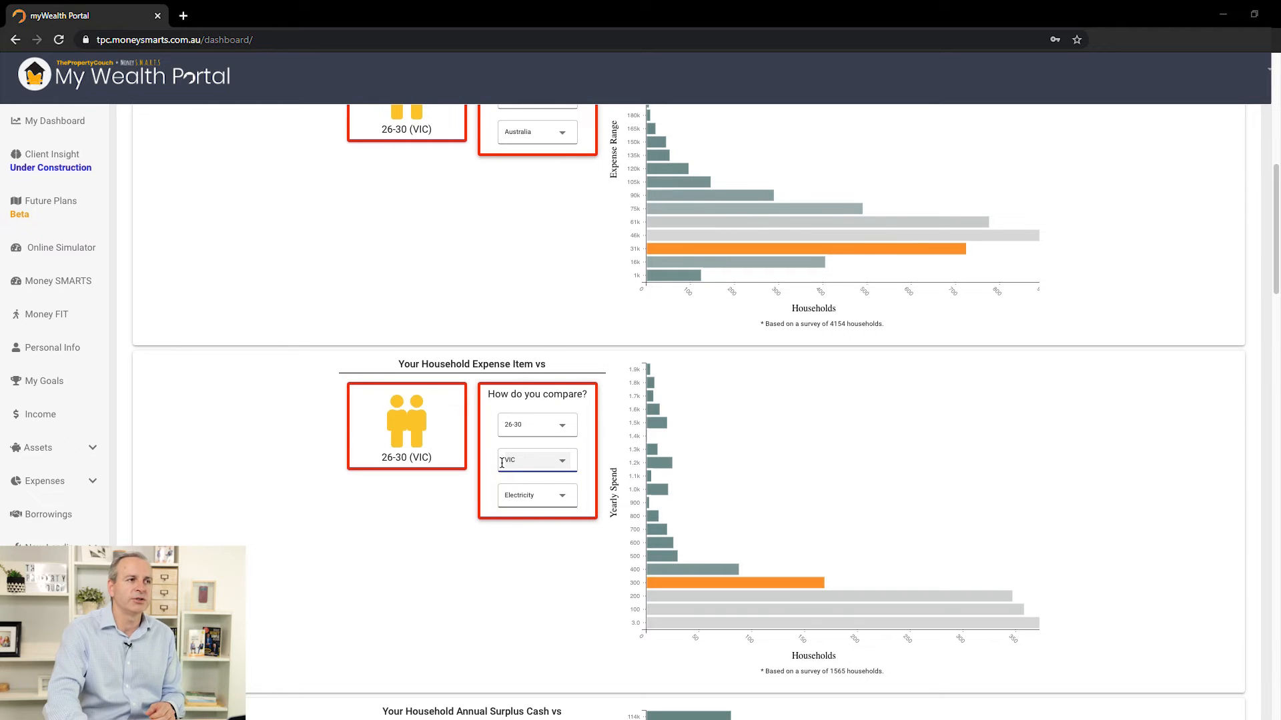
{"action": "mouse_move", "coordinate": [553, 539]}
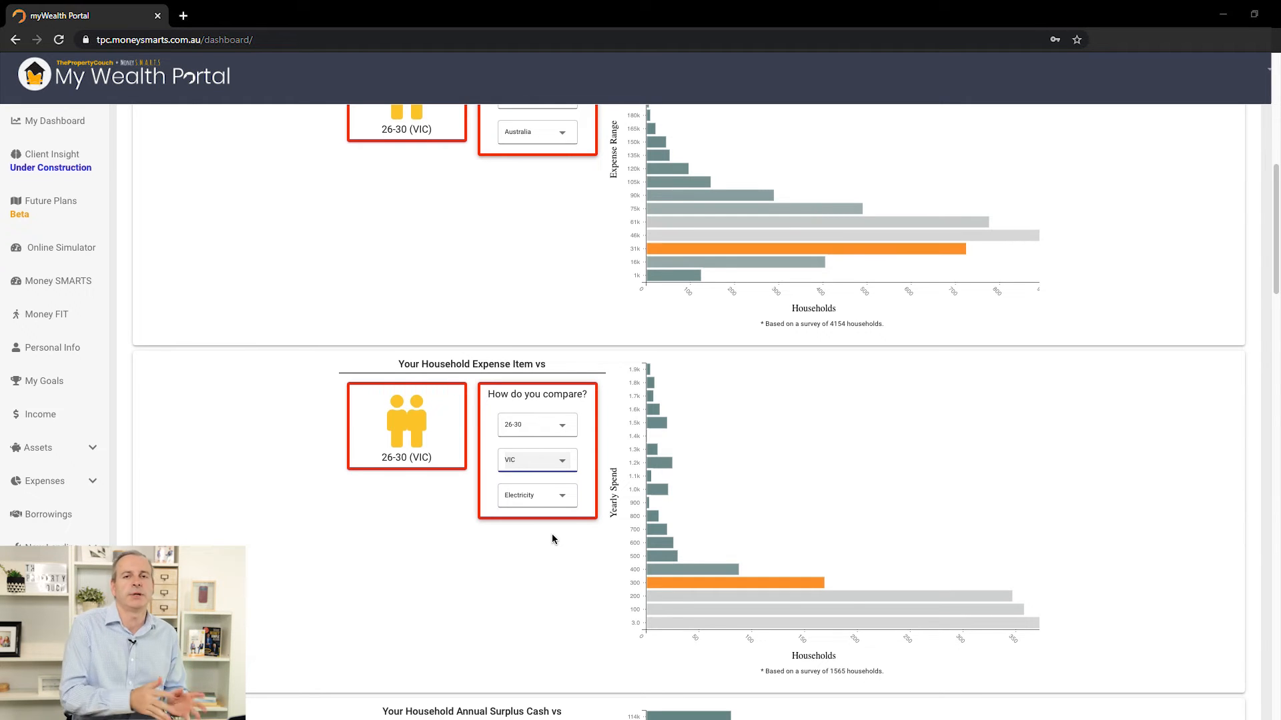
{"action": "scroll", "scroll_direction": "down", "scroll_amount": 3}
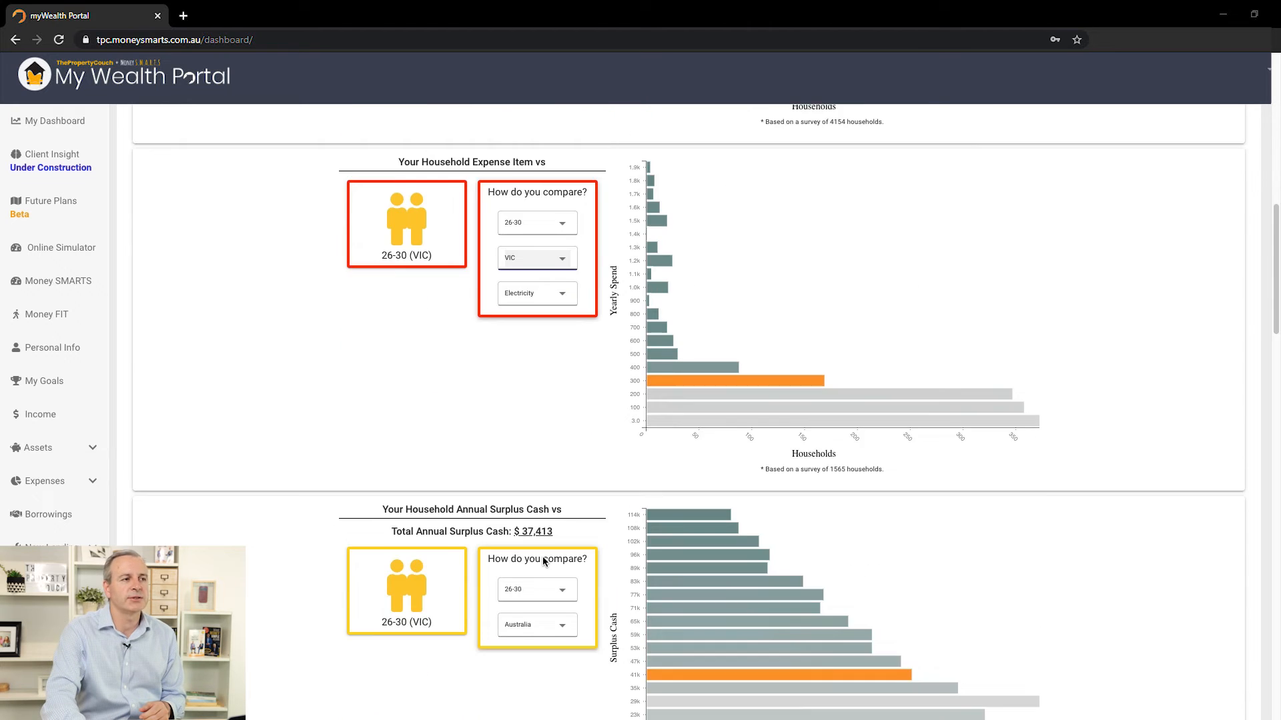
- Scroll to the Annual Surplus Cash panel showing $37,413
{"action": "scroll", "scroll_direction": "down", "scroll_amount": 3}
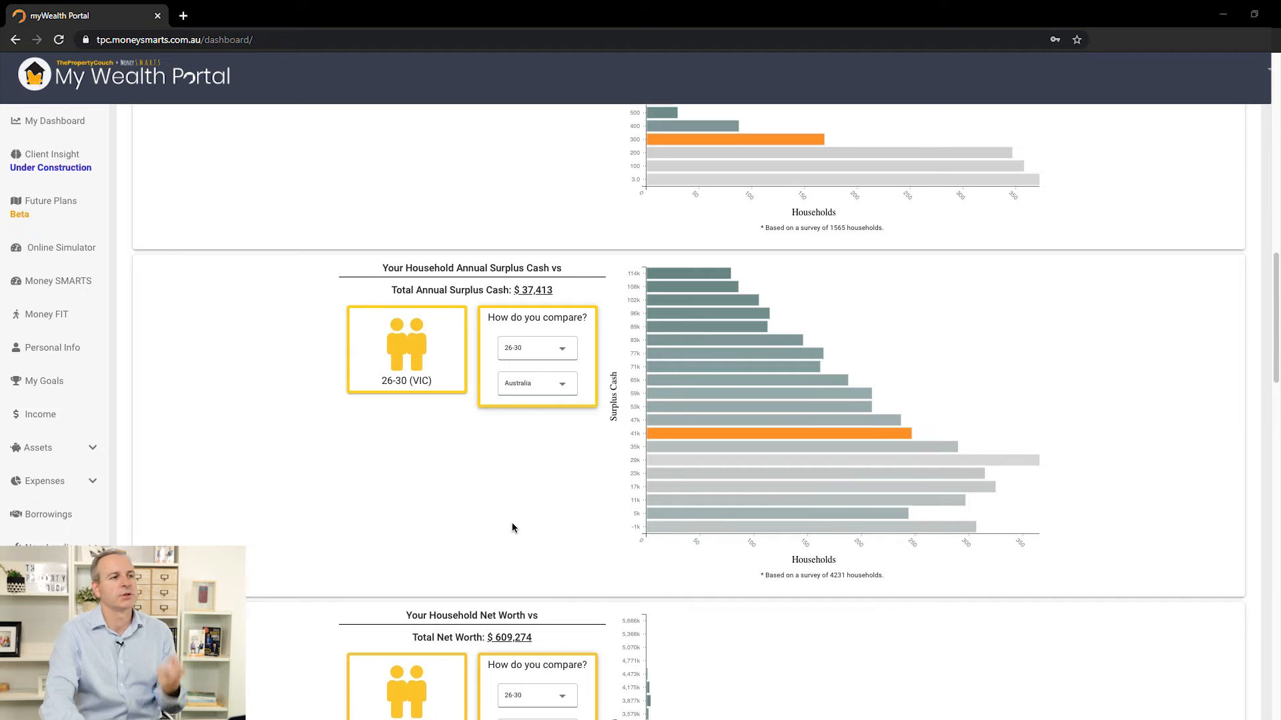
{"action": "mouse_move", "coordinate": [541, 418]}
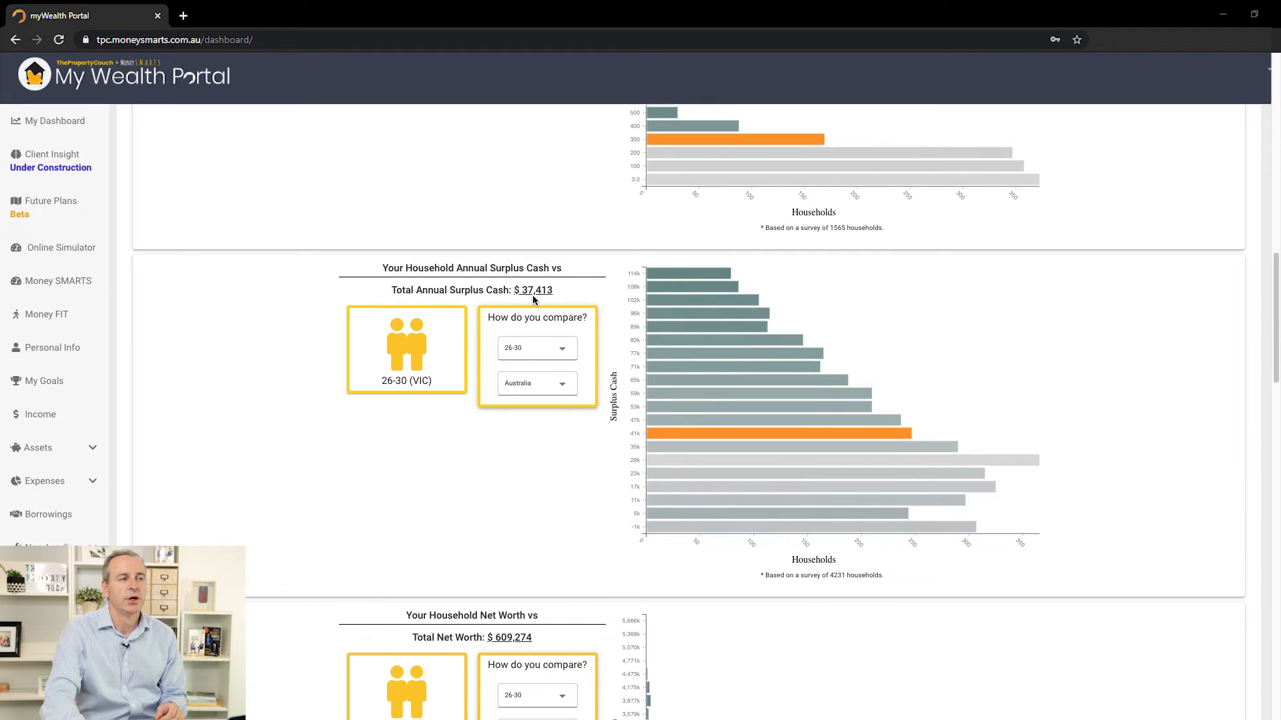
{"action": "mouse_move", "coordinate": [602, 439]}
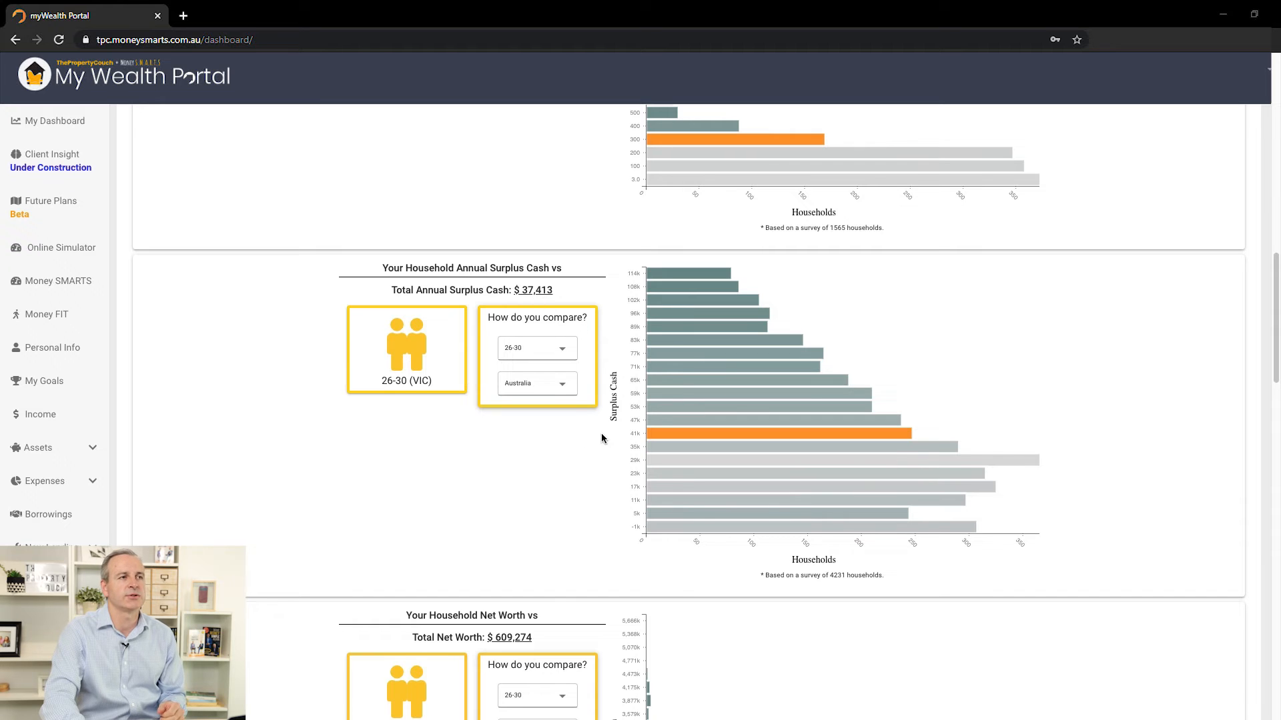
{"action": "mouse_move", "coordinate": [559, 471]}
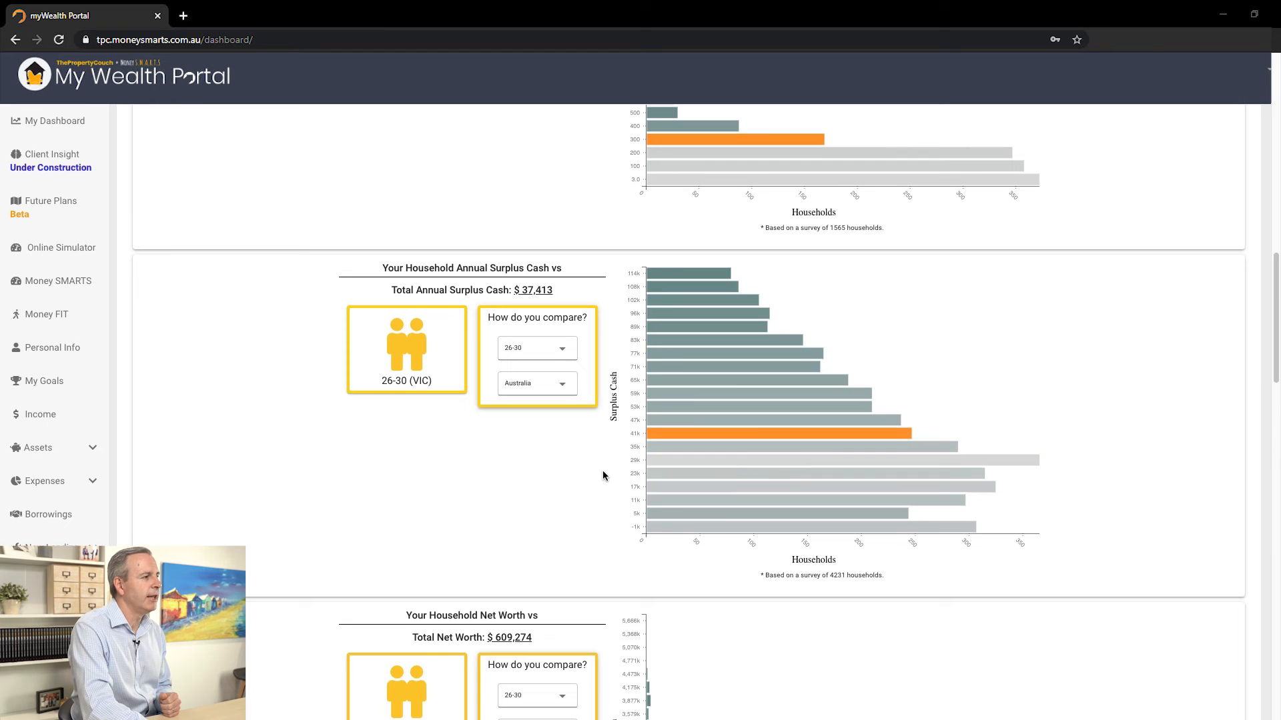
- Set the $609,274 net worth comparison's age group to All Ages
{"action": "scroll", "scroll_direction": "down", "scroll_amount": 3}
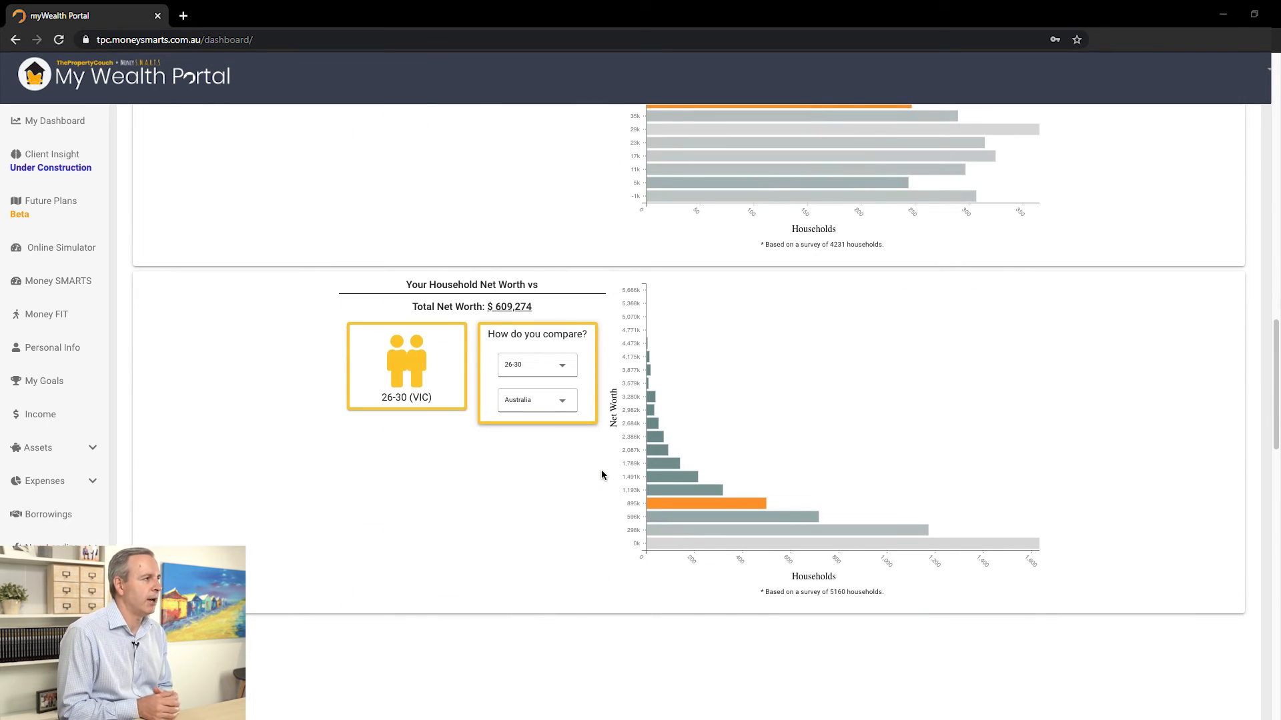
{"action": "mouse_move", "coordinate": [651, 492]}
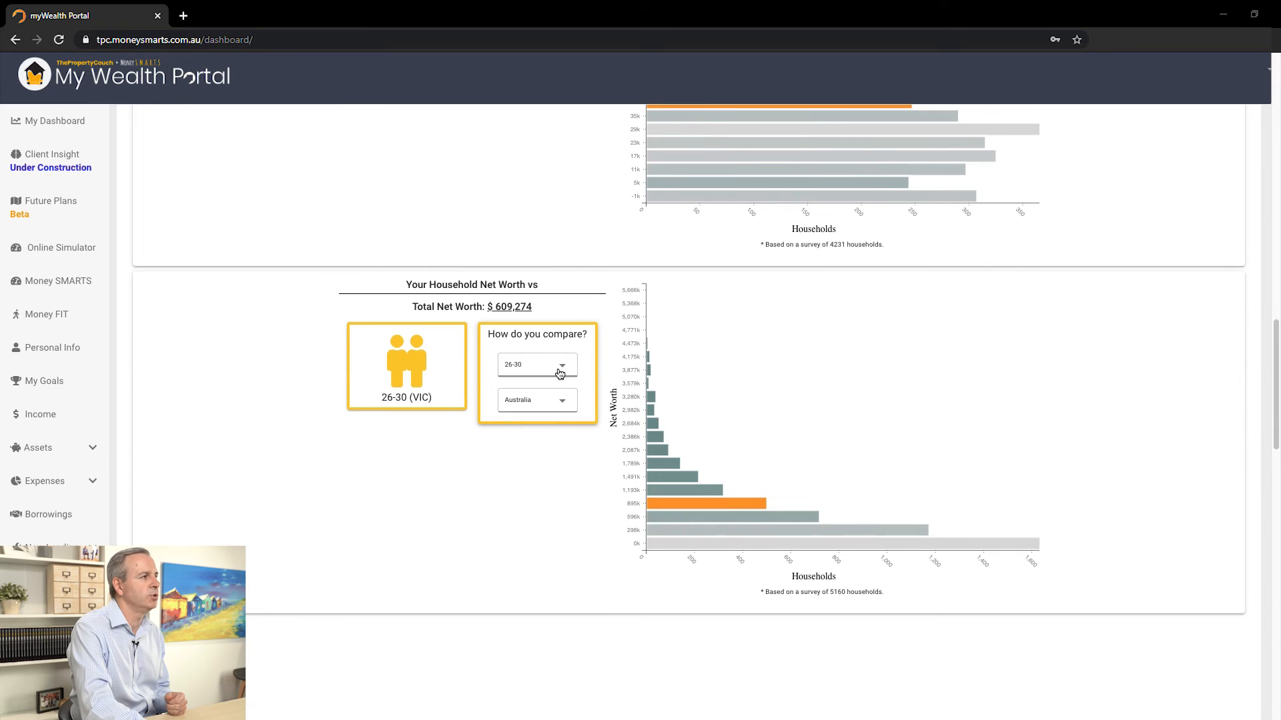
{"action": "left_click", "coordinate": [537, 364]}
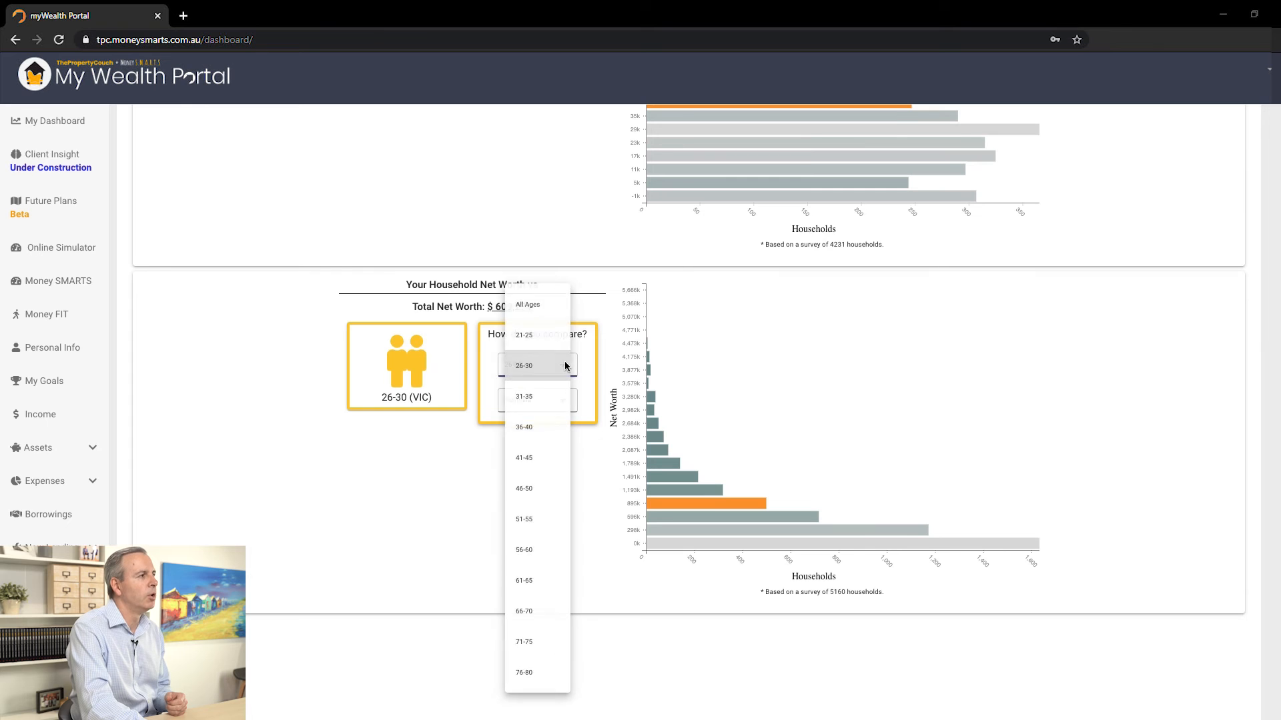
{"action": "left_click", "coordinate": [527, 305]}
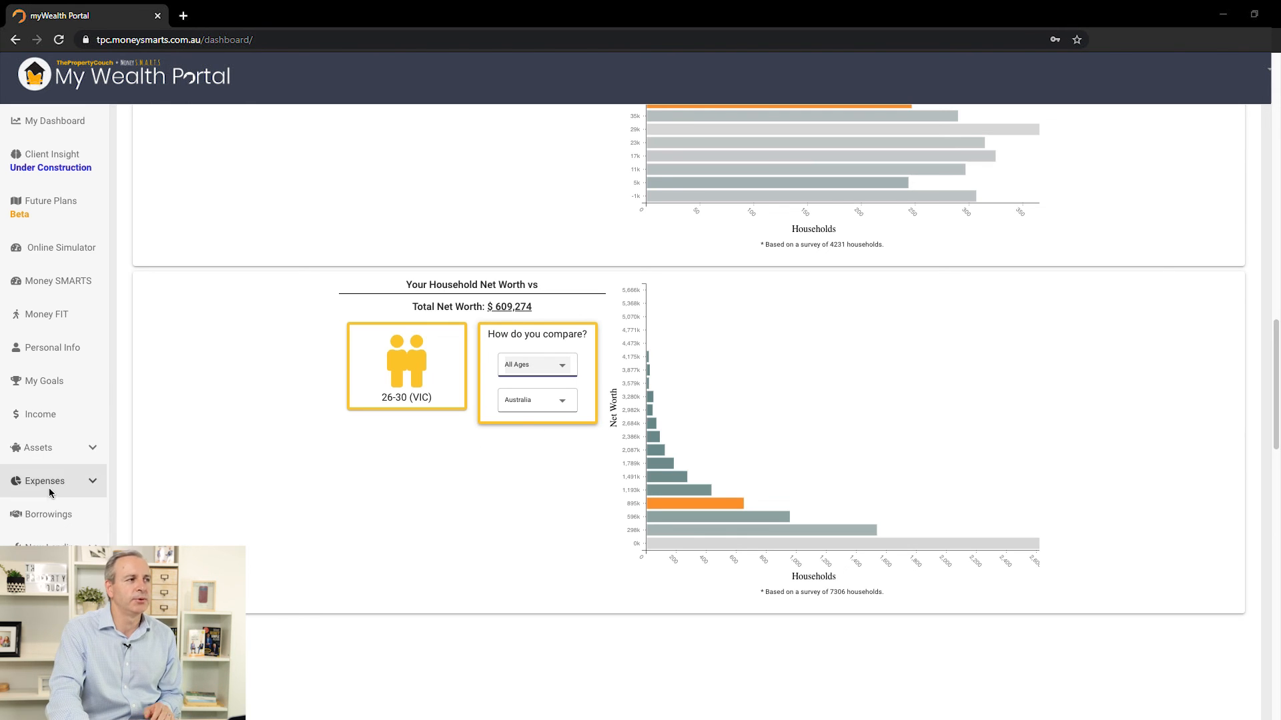
- Expand Expenses in the sidebar to show Bills and Spending
{"action": "left_click", "coordinate": [43, 480]}
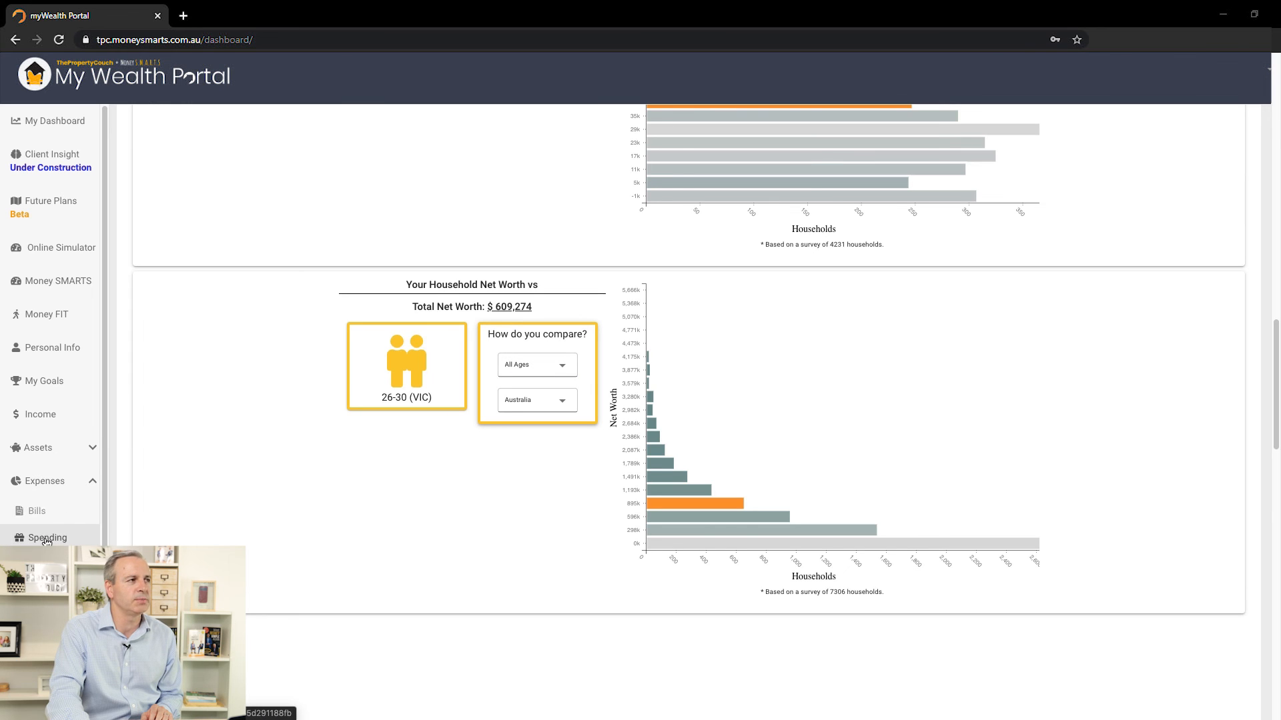
{"action": "mouse_move", "coordinate": [45, 380]}
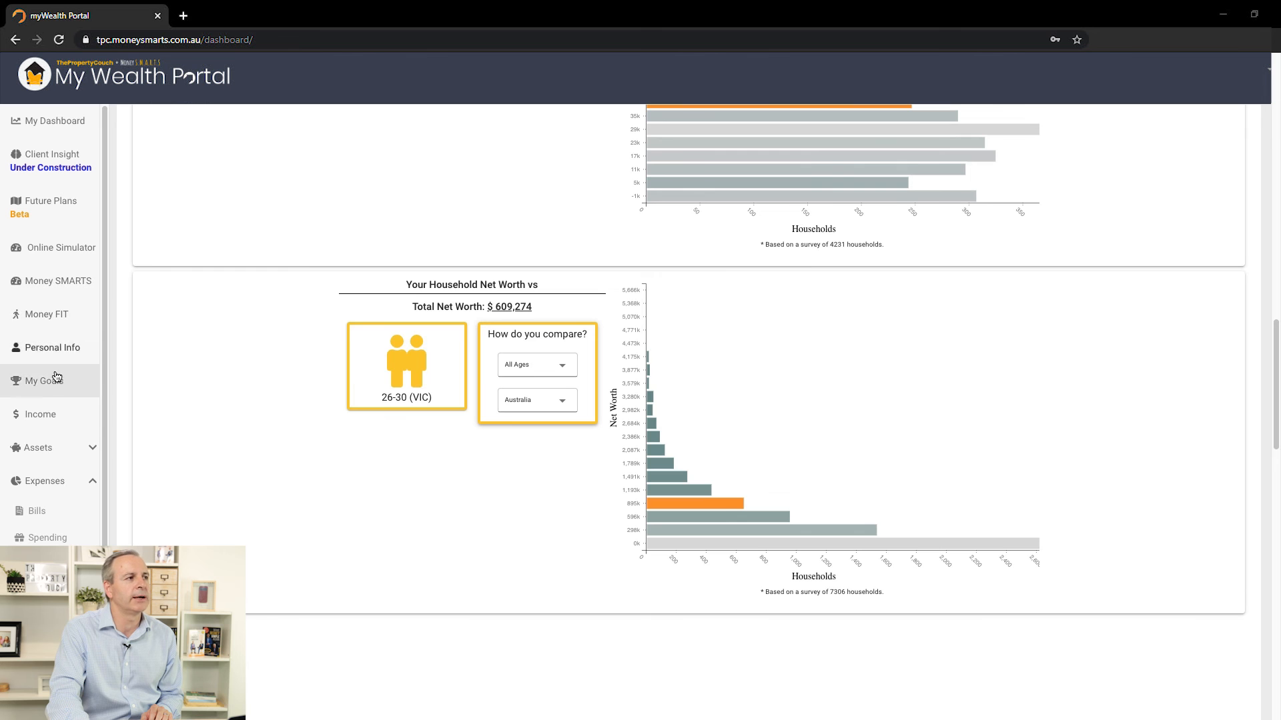
{"action": "mouse_move", "coordinate": [147, 438]}
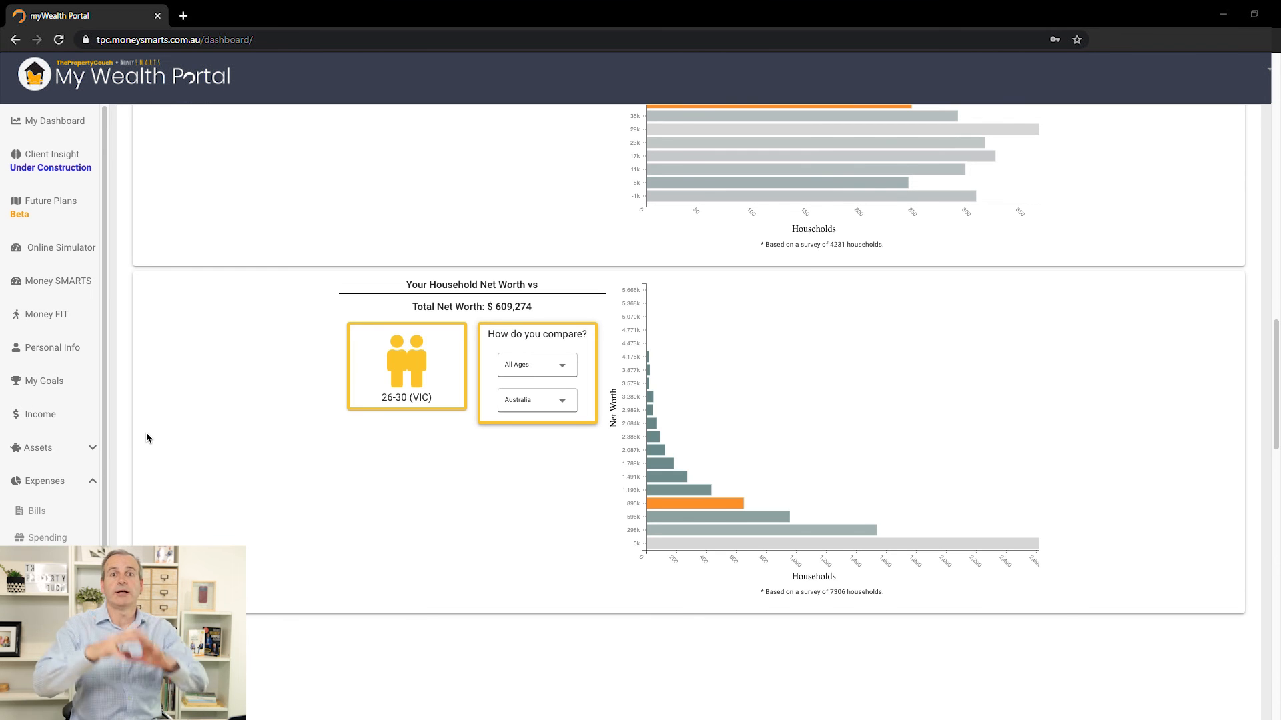